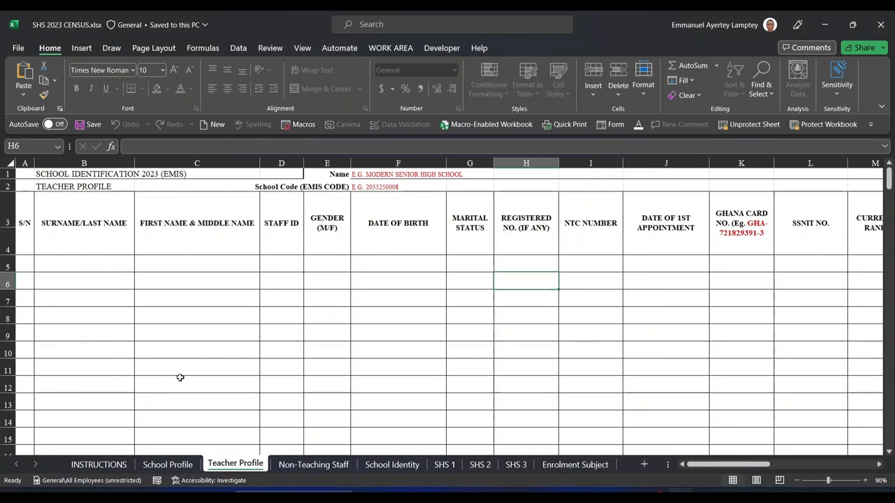
{"action": "mouse_move", "coordinate": [176, 374]}
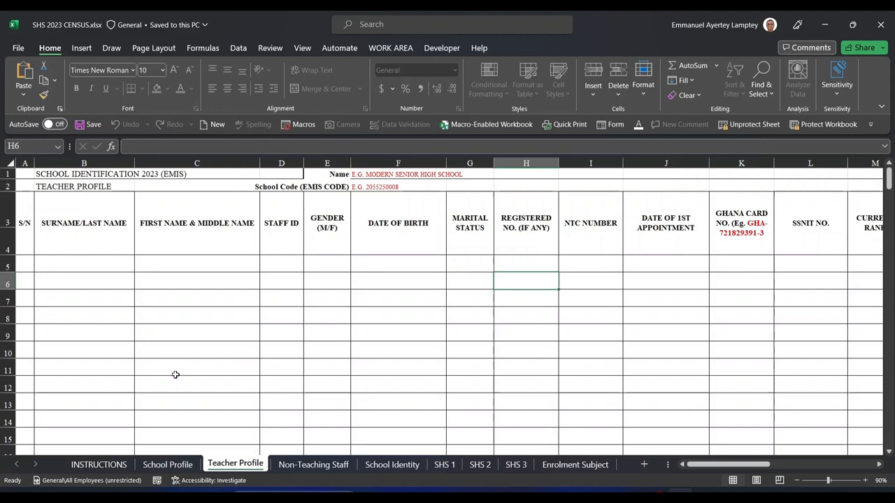
{"action": "mouse_move", "coordinate": [394, 450]}
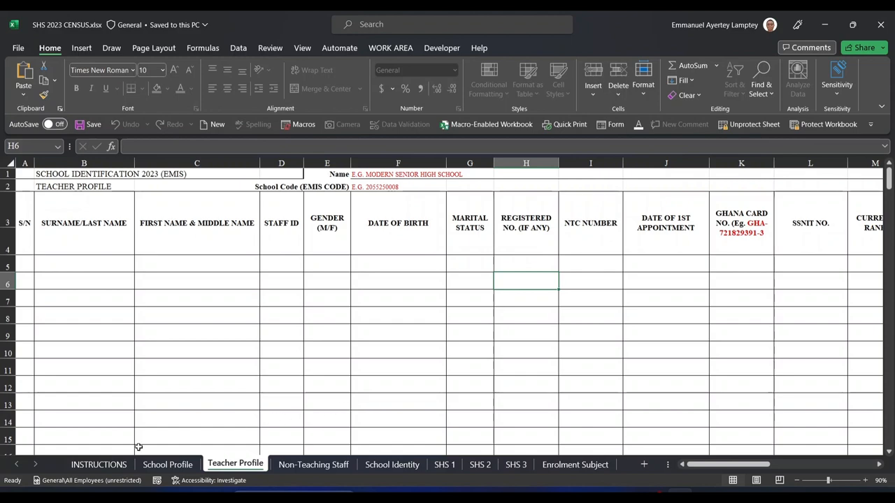
Browse the INSTRUCTIONS, School Profile and Teacher Profile sheets of the census workbook
{"action": "left_click", "coordinate": [97, 464]}
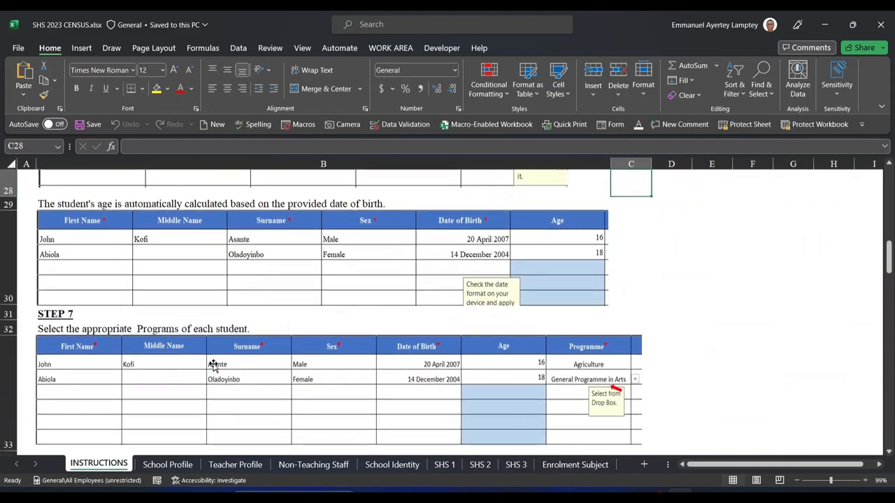
{"action": "scroll", "scroll_direction": "down", "scroll_amount": 3}
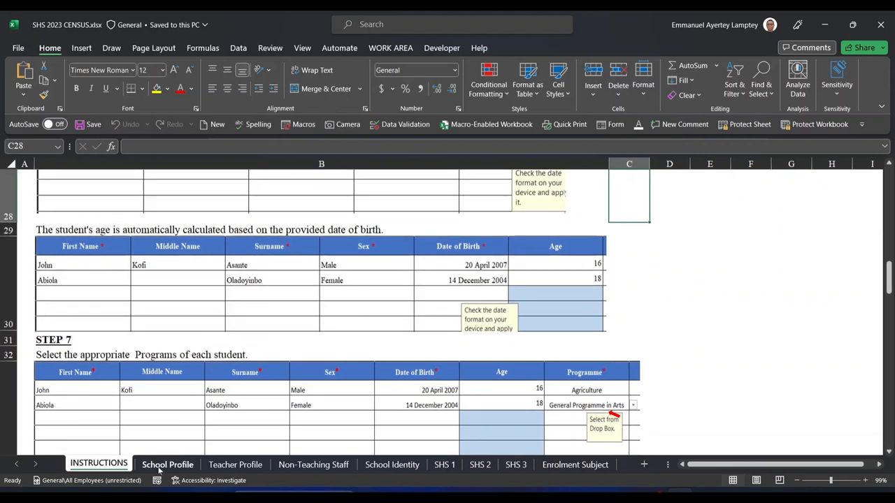
{"action": "left_click", "coordinate": [167, 464]}
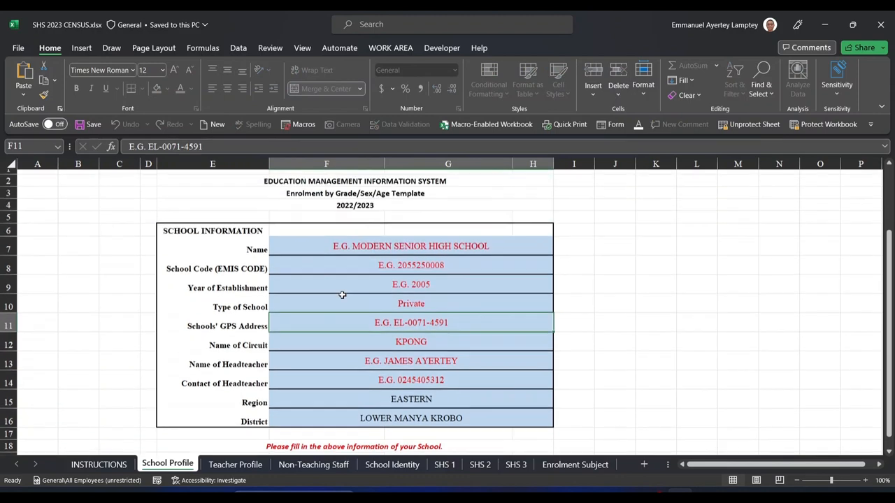
{"action": "scroll", "scroll_direction": "down", "scroll_amount": 3}
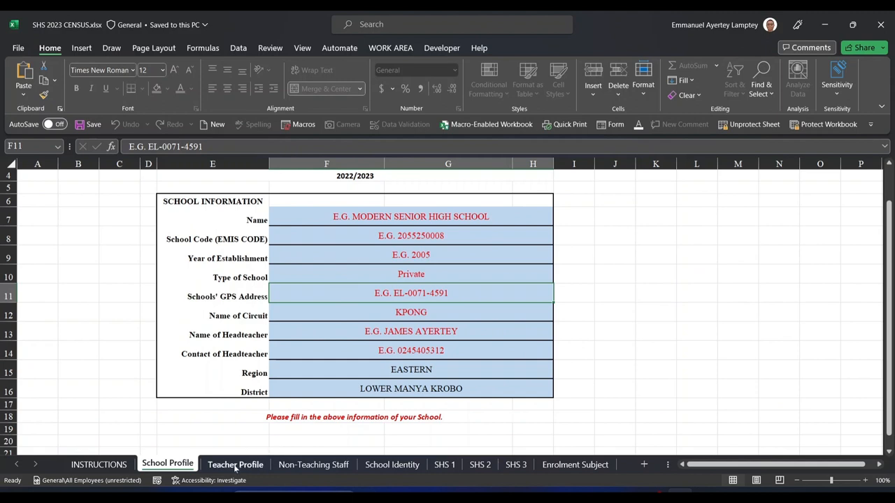
{"action": "left_click", "coordinate": [235, 464]}
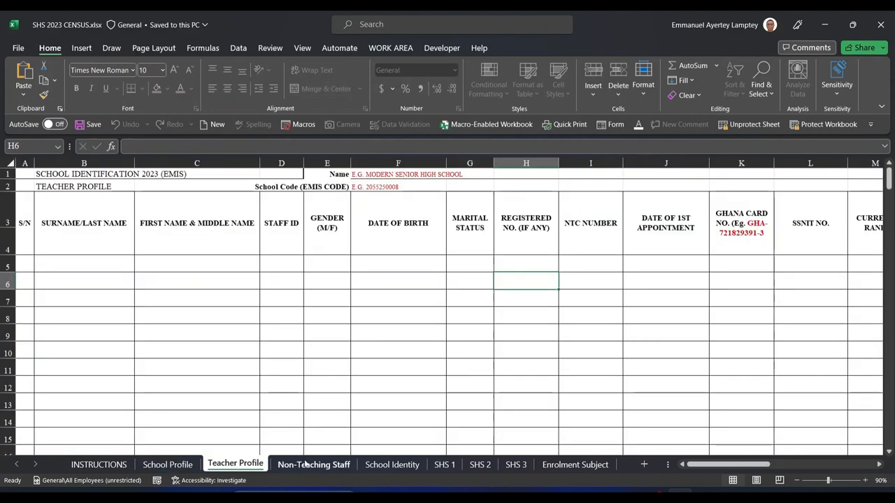
Continue through Non-Teaching Staff and School Identity, ending on the SHS 1 student sheet
{"action": "left_click", "coordinate": [313, 464]}
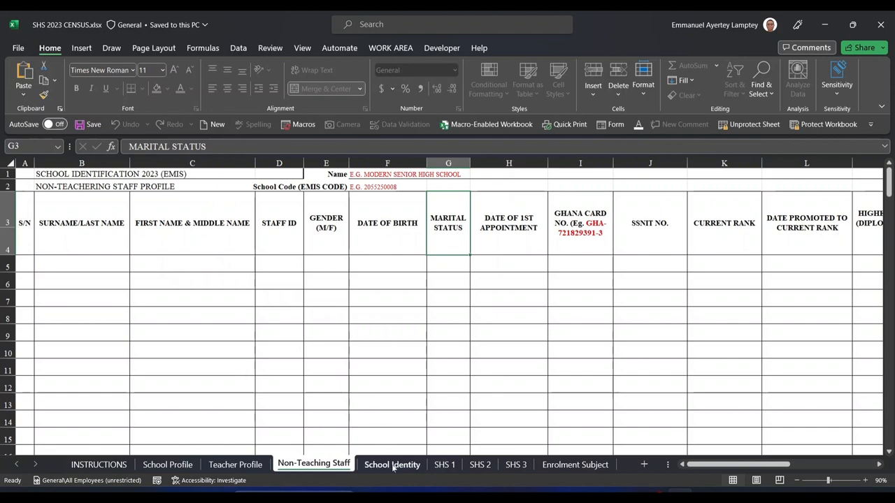
{"action": "left_click", "coordinate": [391, 464]}
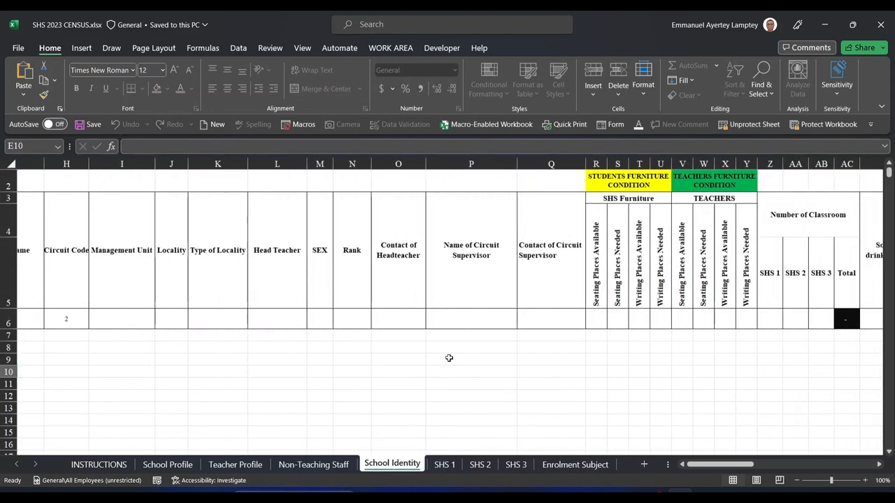
{"action": "scroll", "scroll_direction": "right", "scroll_amount": 3}
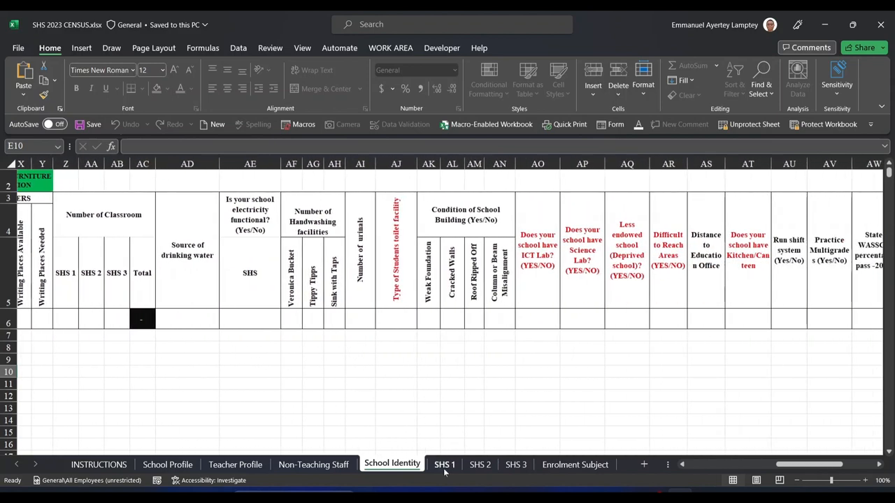
{"action": "left_click", "coordinate": [445, 464]}
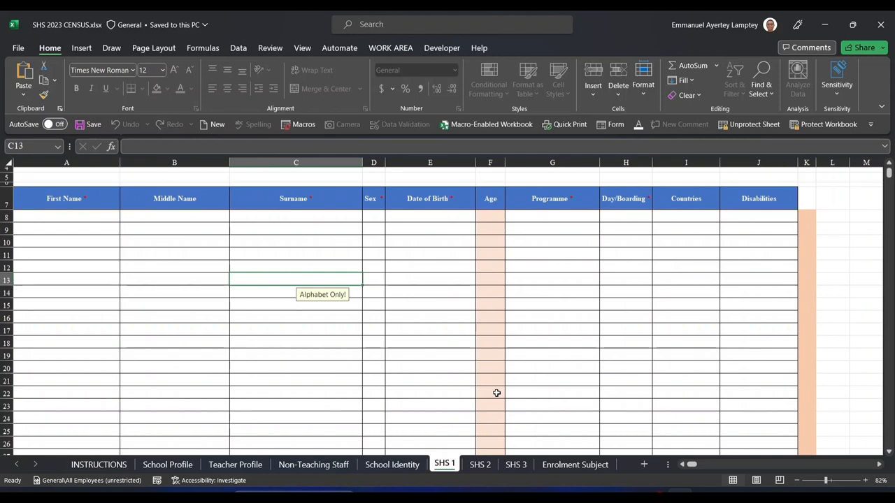
{"action": "left_click", "coordinate": [479, 464]}
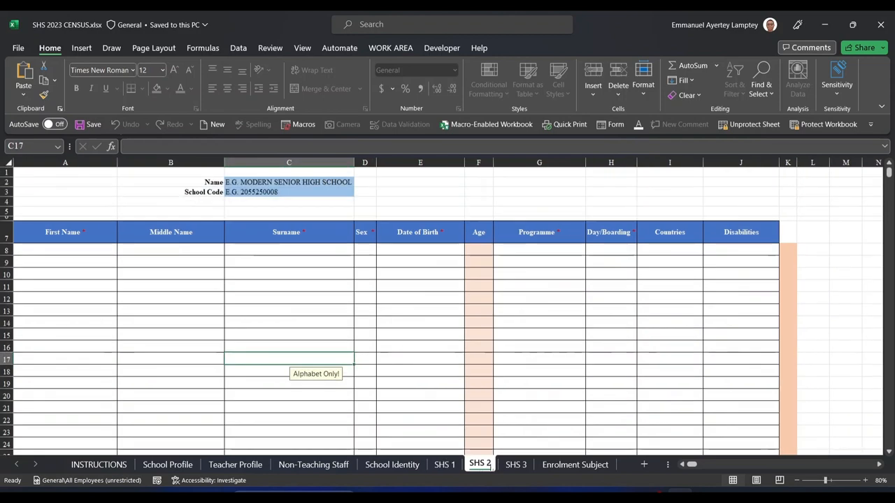
{"action": "left_click", "coordinate": [444, 464]}
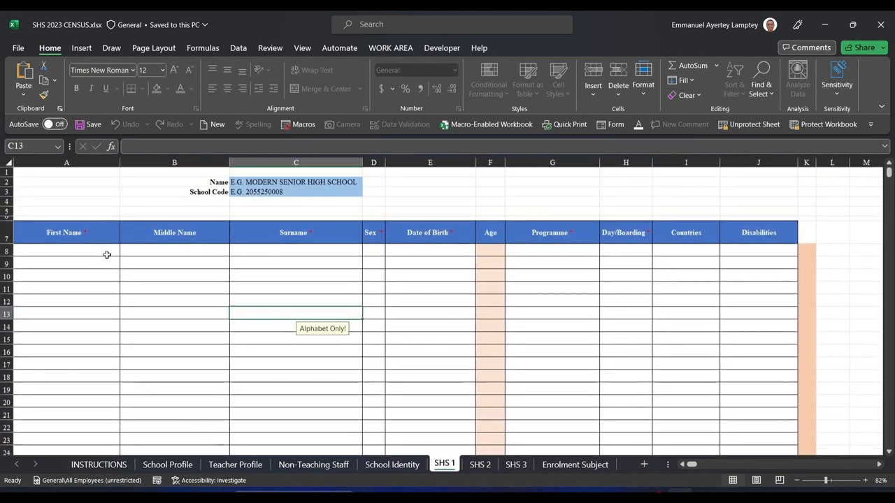
{"action": "left_click", "coordinate": [67, 252]}
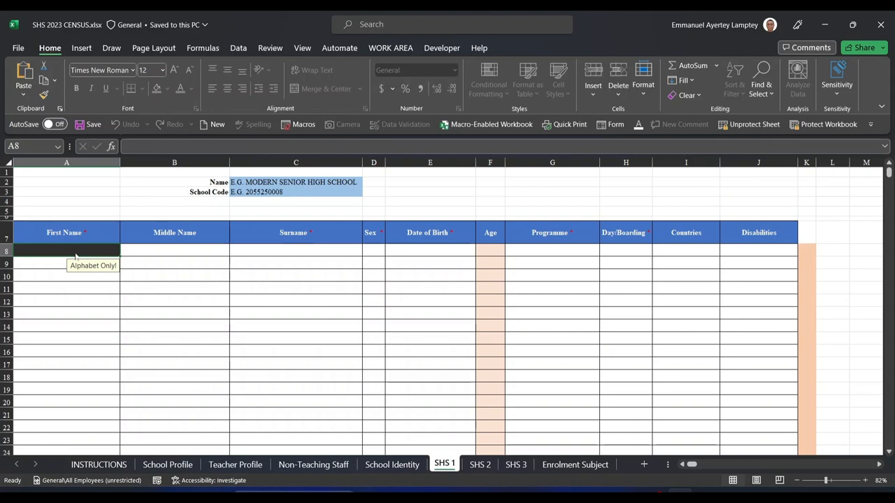
{"action": "type", "text": "SAMJ"}
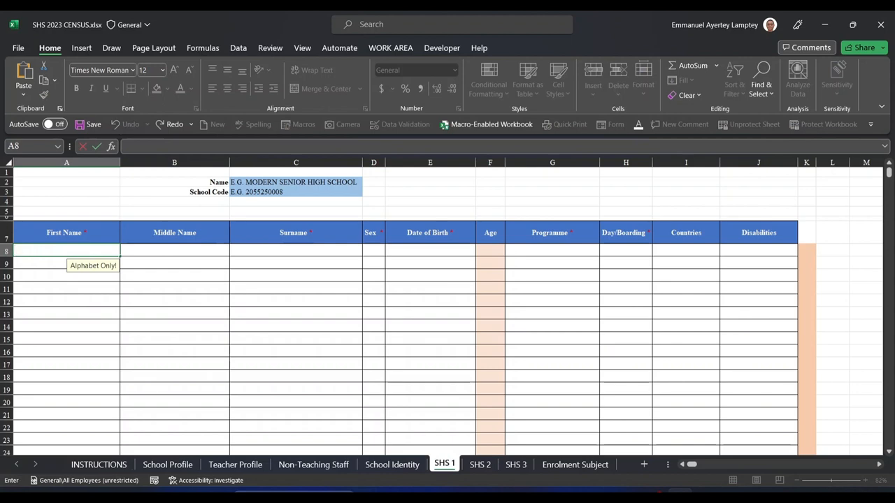
{"action": "type", "text": "SAMUEL"}
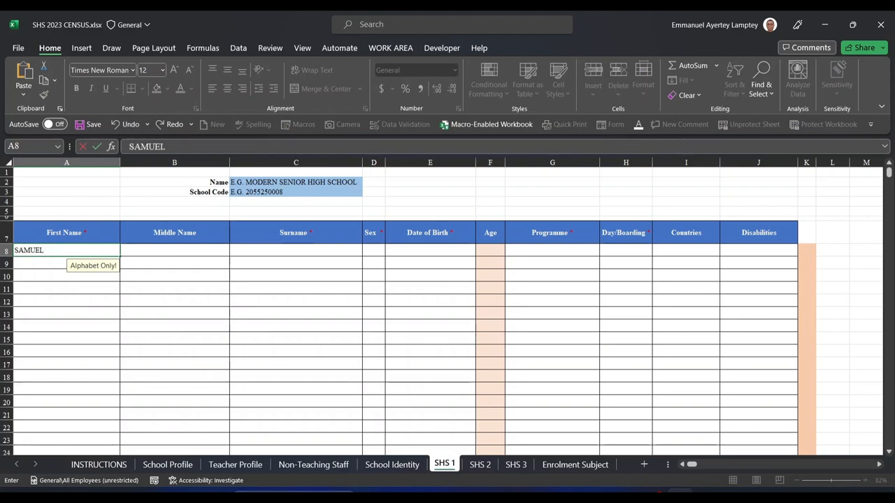
{"action": "left_click", "coordinate": [173, 250]}
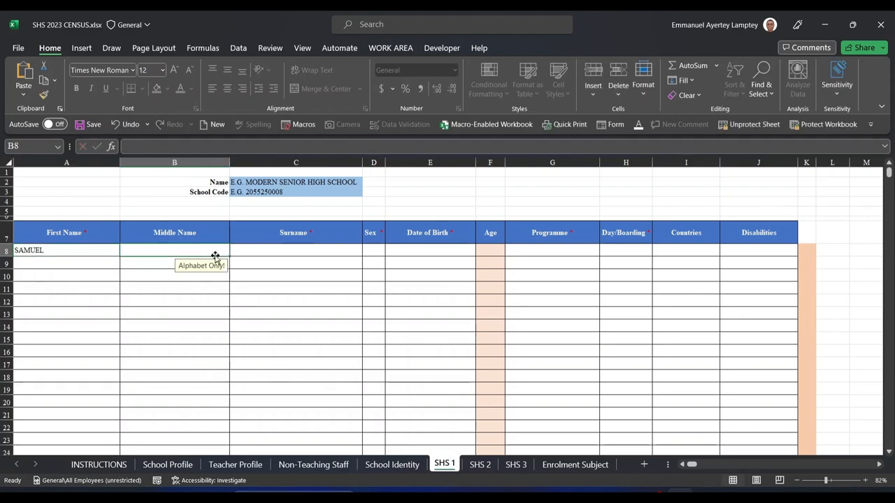
{"action": "mouse_move", "coordinate": [357, 232]}
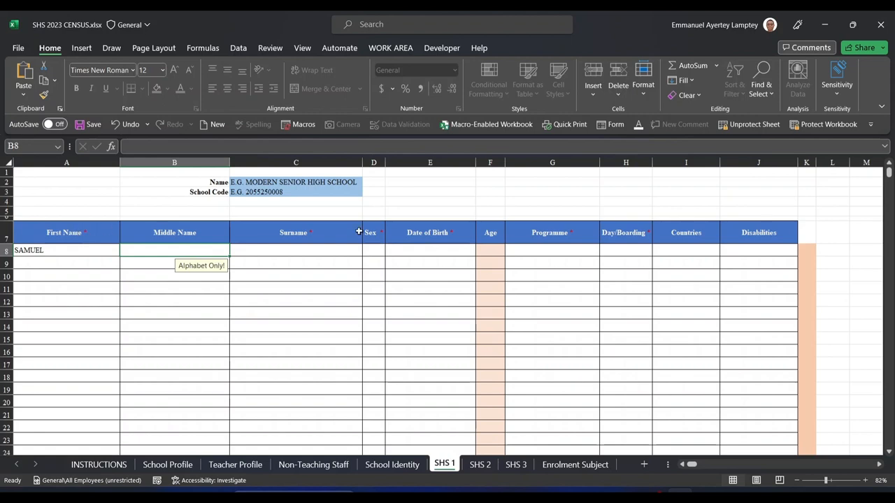
{"action": "mouse_move", "coordinate": [221, 258]}
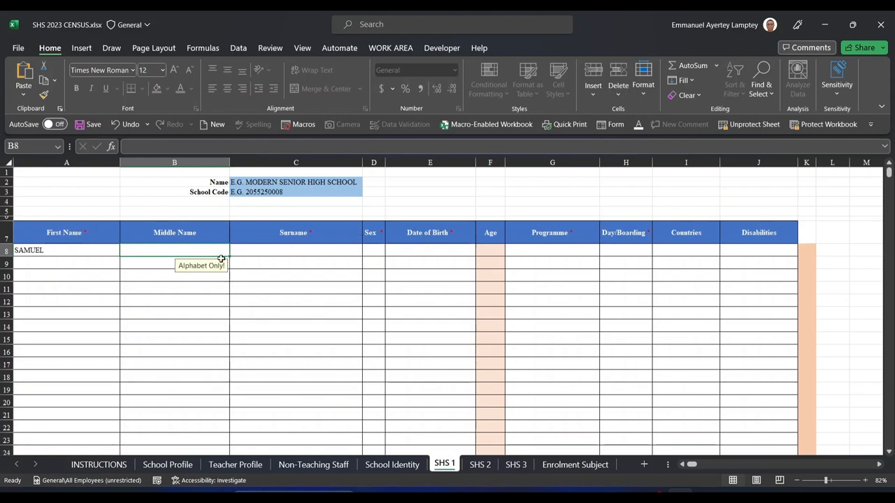
{"action": "mouse_move", "coordinate": [186, 252]}
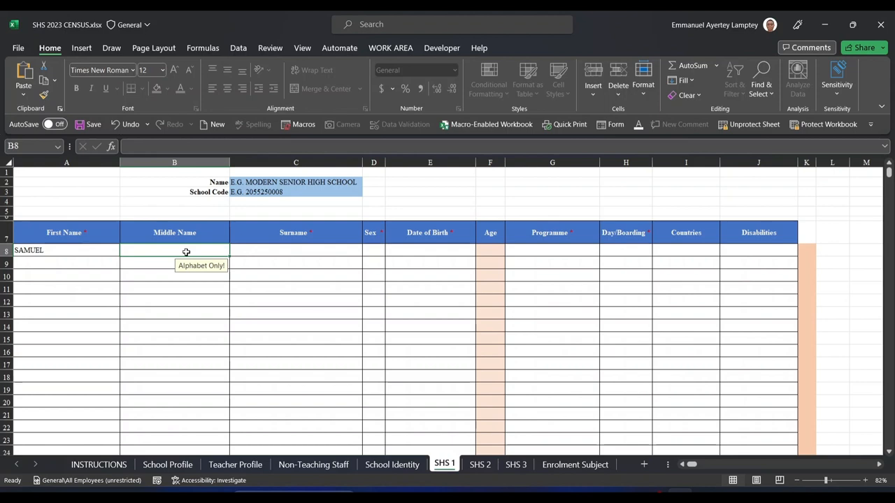
{"action": "type", "text": "KWEKU"}
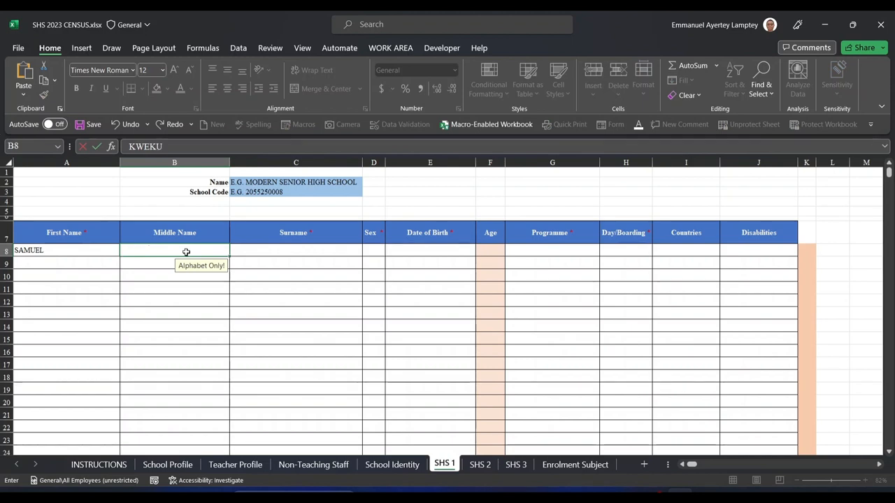
{"action": "type", "text": "SACKEY"}
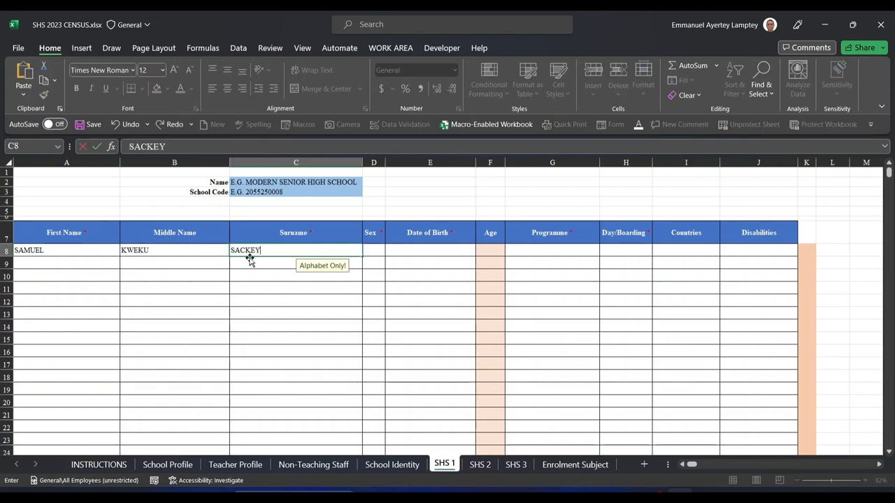
Confirm surname SACKEY and choose Male from the Sex drop-down in D8
{"action": "left_click", "coordinate": [373, 250]}
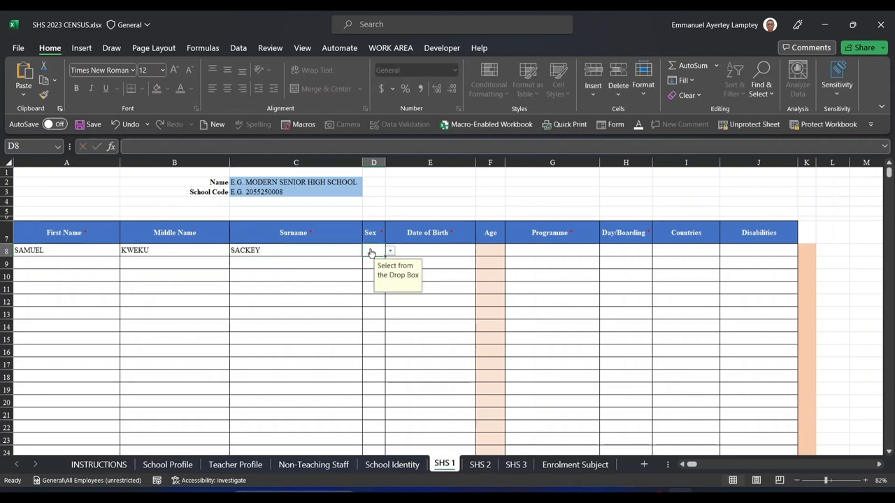
{"action": "left_click", "coordinate": [388, 250]}
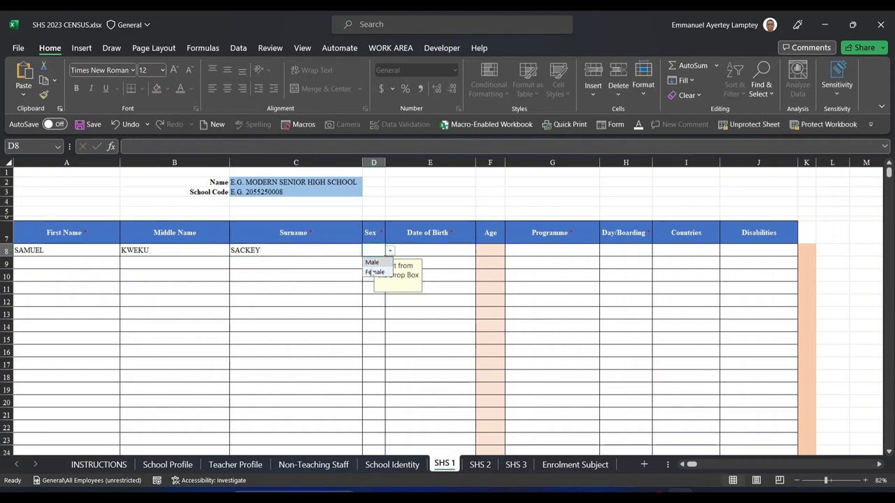
{"action": "left_click", "coordinate": [372, 263]}
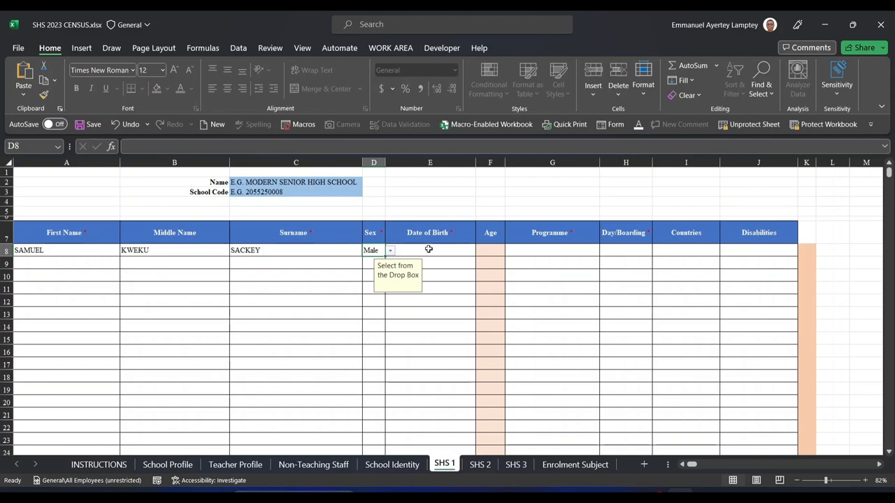
{"action": "left_click", "coordinate": [431, 249]}
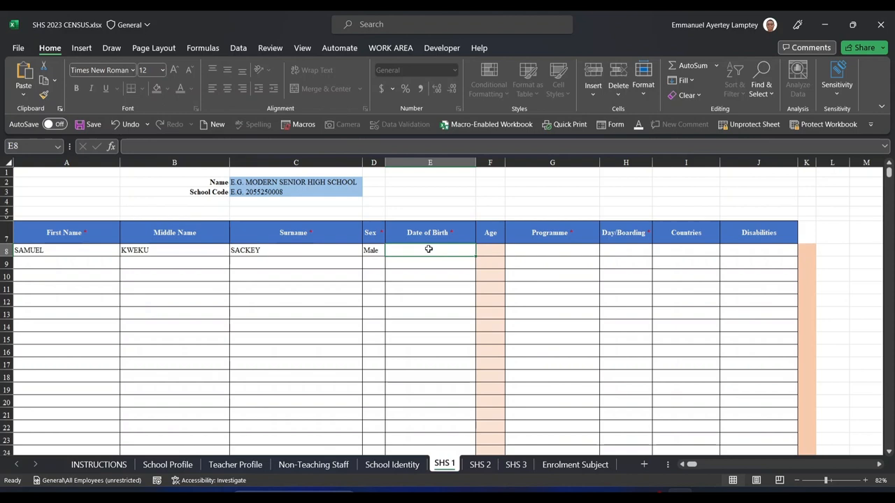
Enter date of birth 5/1/2009 in E8 so the Age formula shows 14
{"action": "type", "text": "0"}
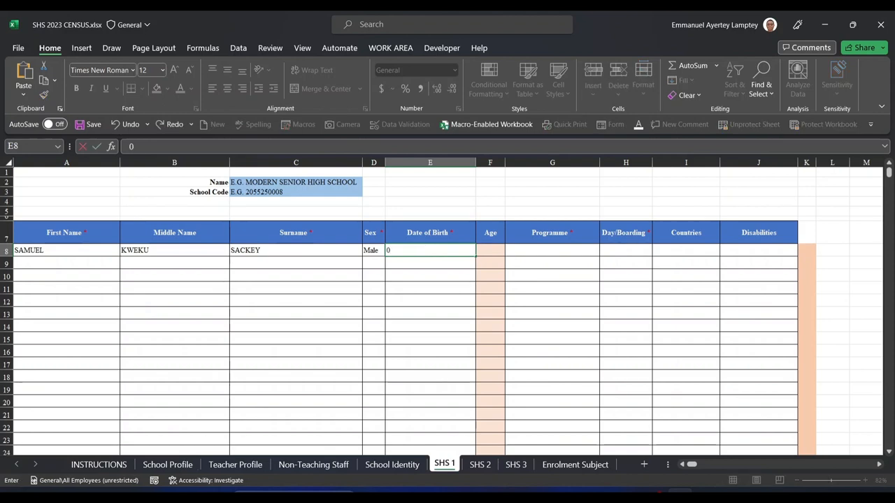
{"action": "type", "text": "5"}
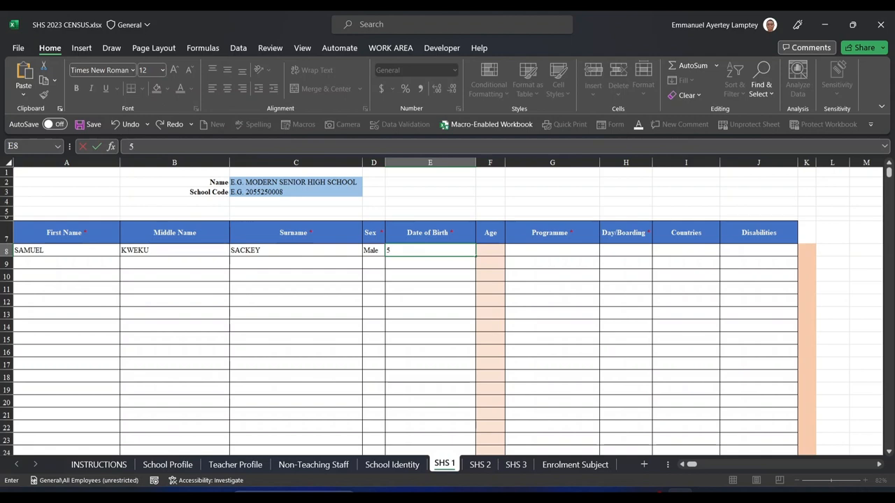
{"action": "type", "text": "/"}
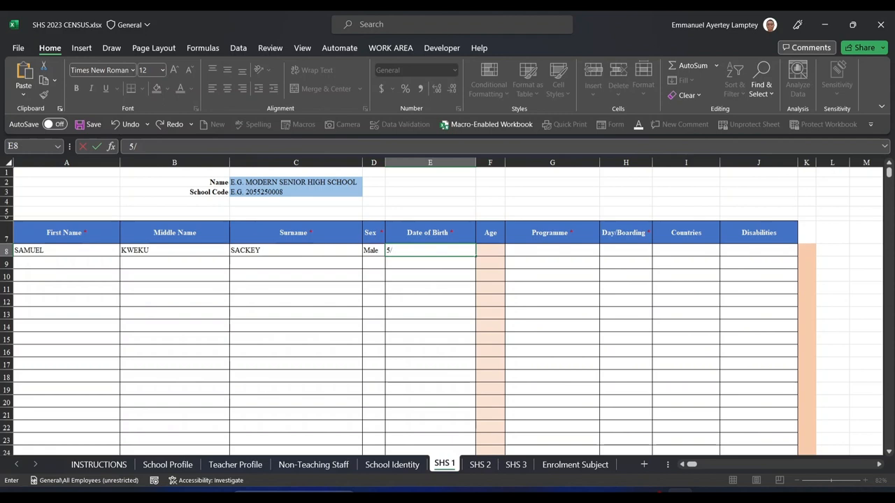
{"action": "type", "text": "1/"}
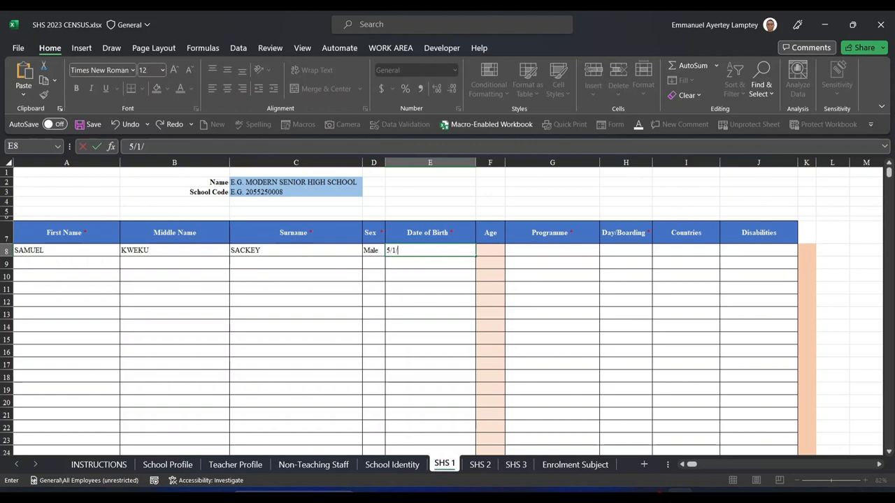
{"action": "type", "text": "200"}
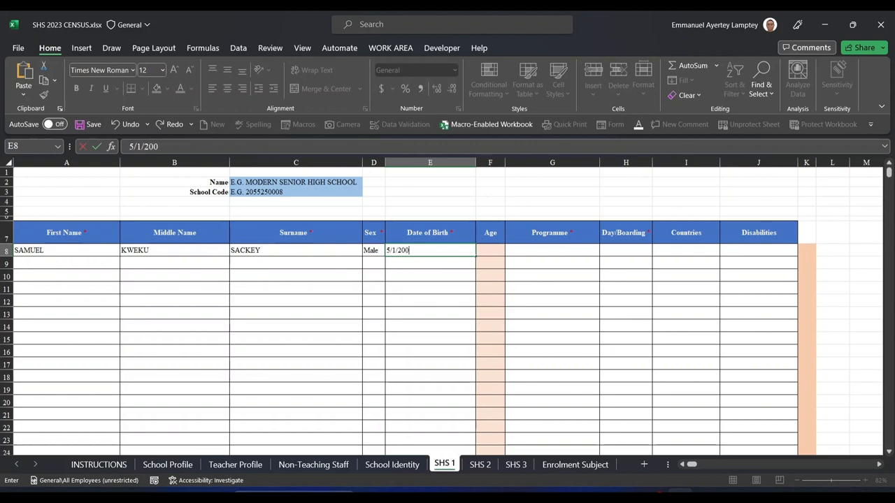
{"action": "key", "text": "enter"}
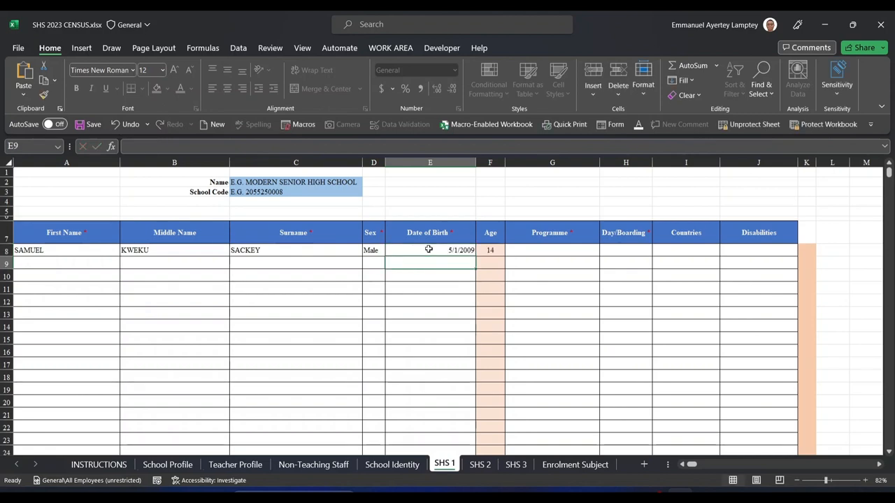
{"action": "mouse_move", "coordinate": [538, 252]}
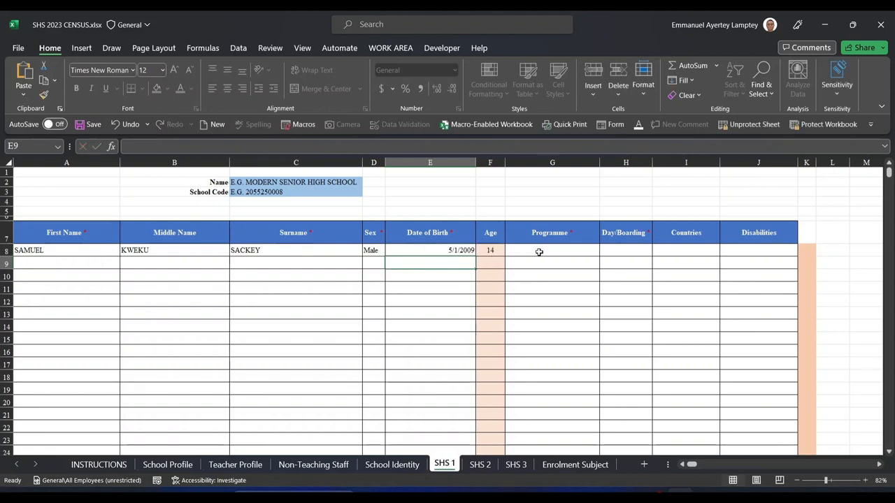
Choose Agriculture from the Programme drop-down in G8
{"action": "left_click", "coordinate": [550, 251]}
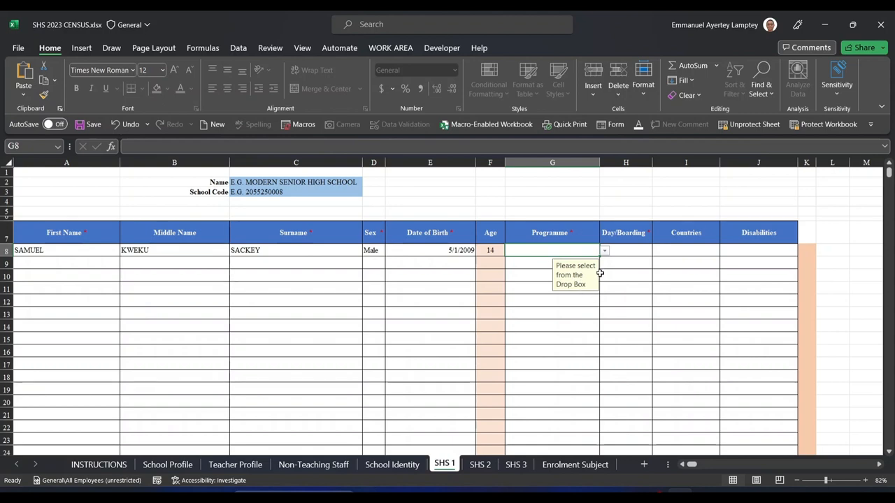
{"action": "left_click", "coordinate": [604, 250]}
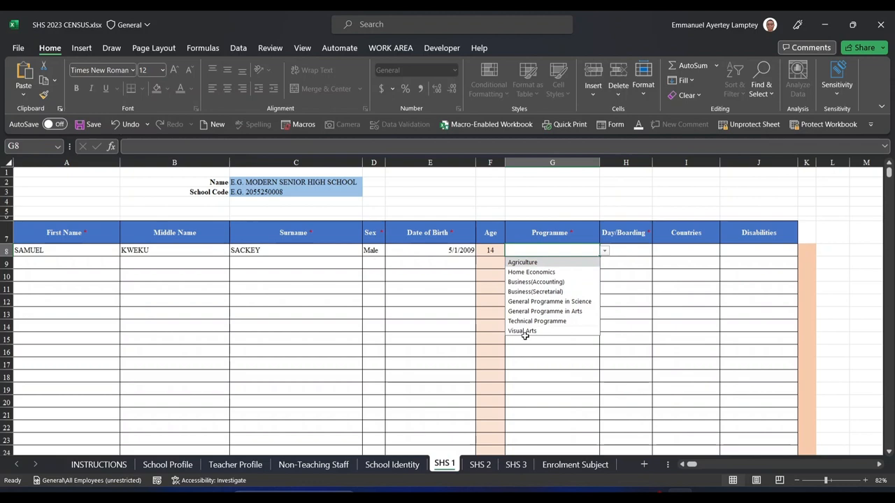
{"action": "mouse_move", "coordinate": [545, 311]}
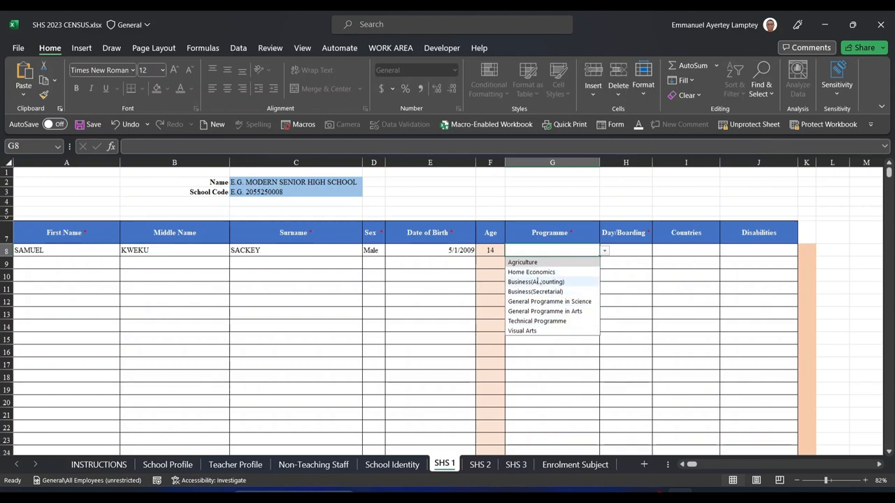
{"action": "left_click", "coordinate": [523, 262]}
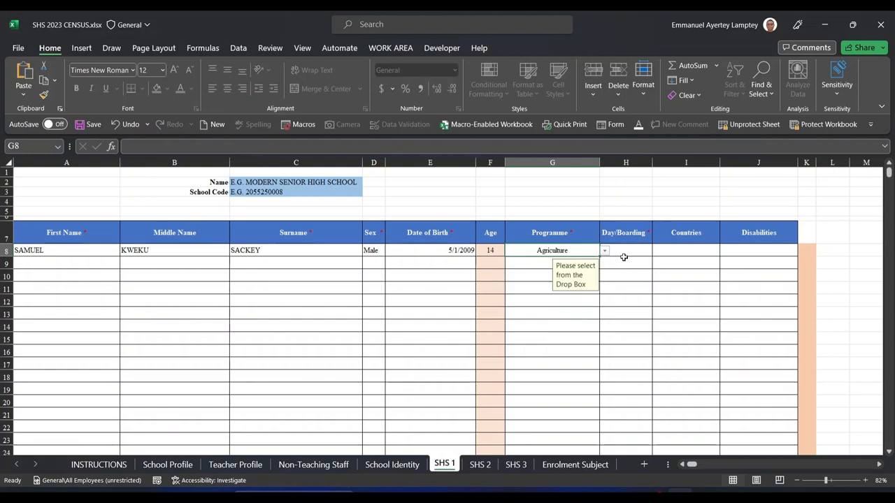
{"action": "left_click", "coordinate": [627, 250]}
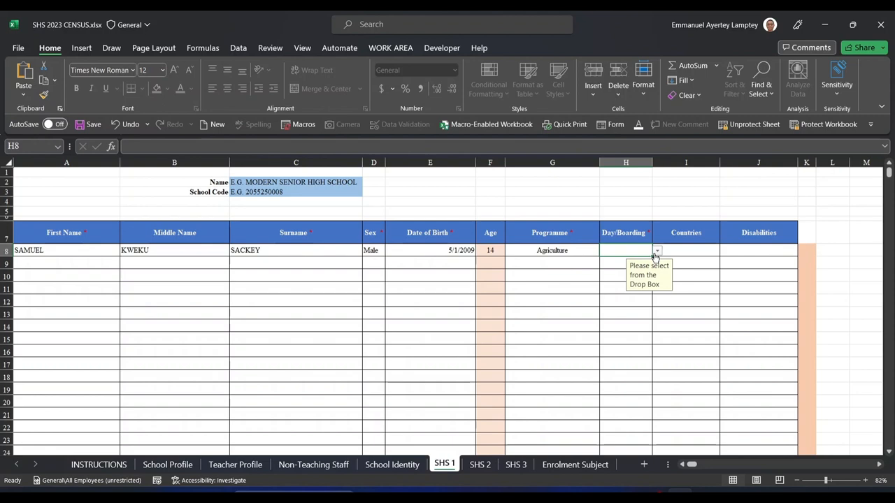
Choose Day from the Day/Boarding drop-down in H8
{"action": "left_click", "coordinate": [657, 250]}
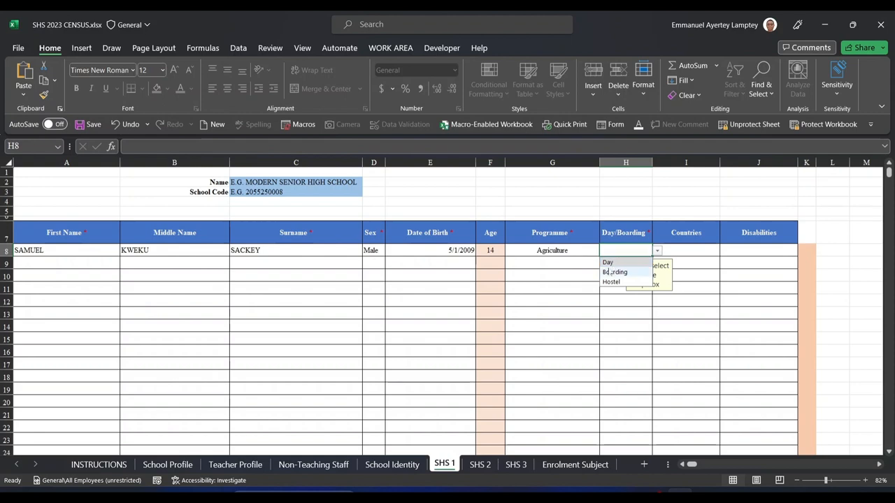
{"action": "left_click", "coordinate": [606, 261]}
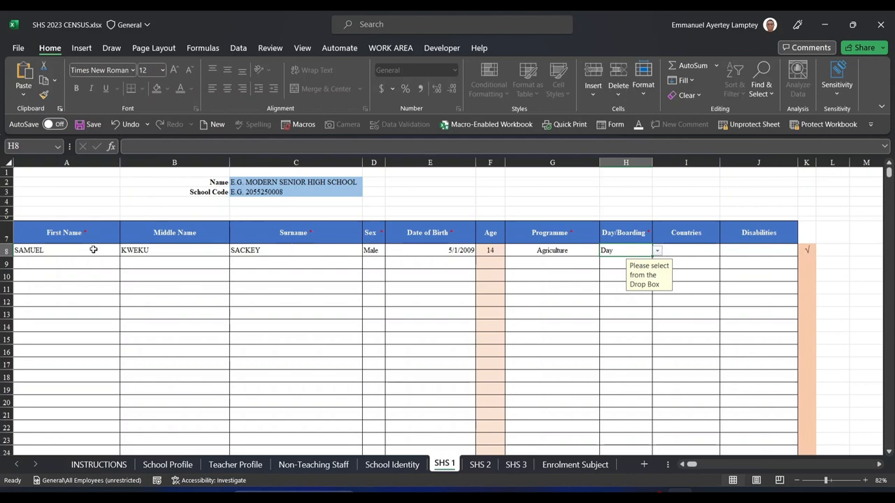
{"action": "mouse_move", "coordinate": [805, 255]}
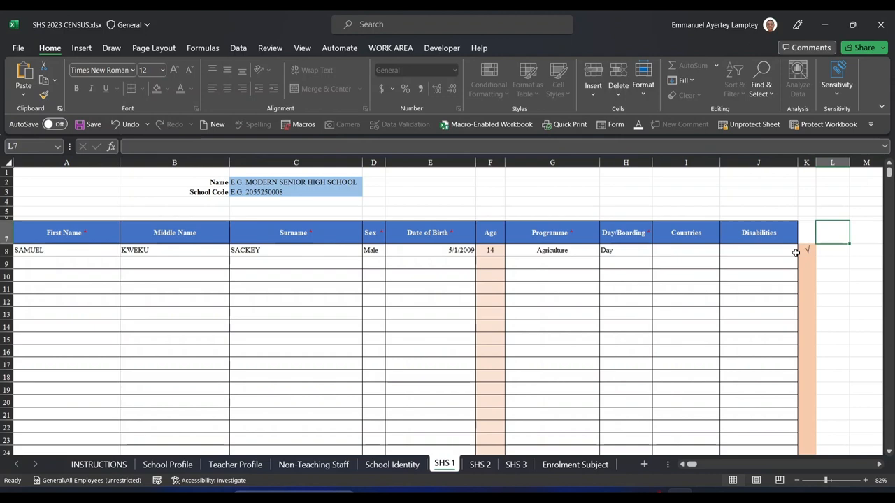
{"action": "left_click", "coordinate": [685, 232]}
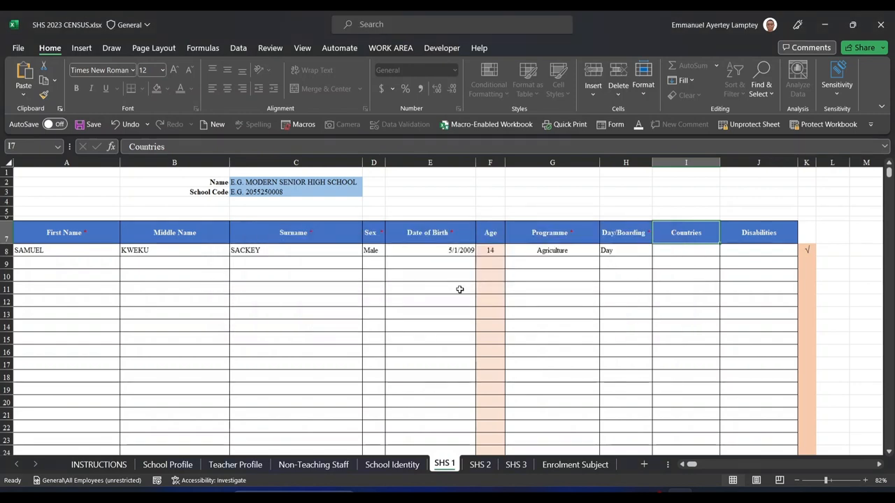
Browse the Countries drop-down in I8 and close it without choosing
{"action": "left_click", "coordinate": [758, 250]}
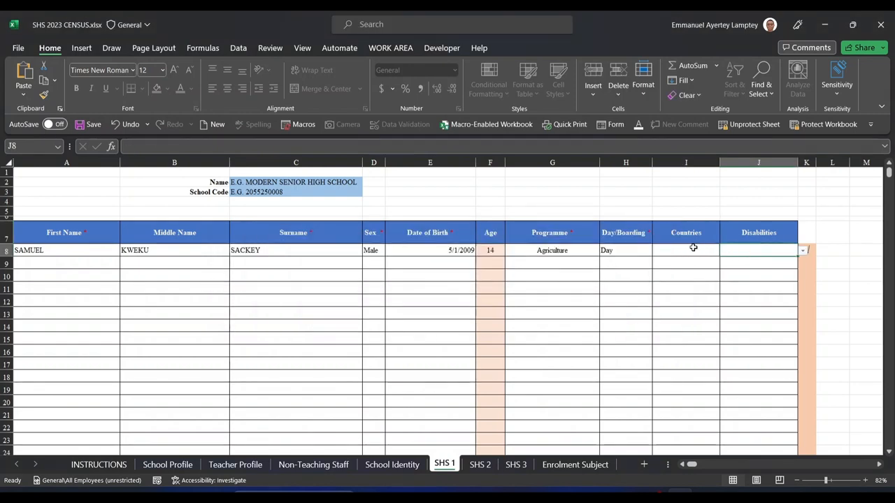
{"action": "left_click", "coordinate": [685, 250]}
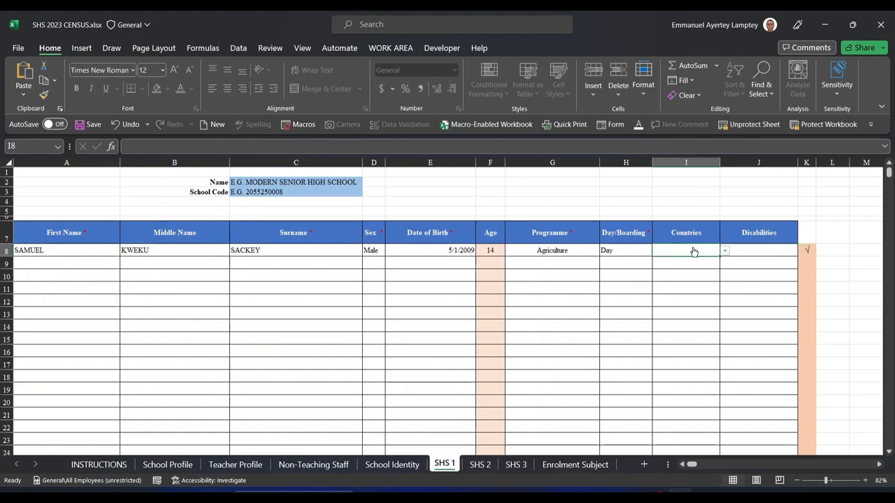
{"action": "left_click", "coordinate": [724, 250]}
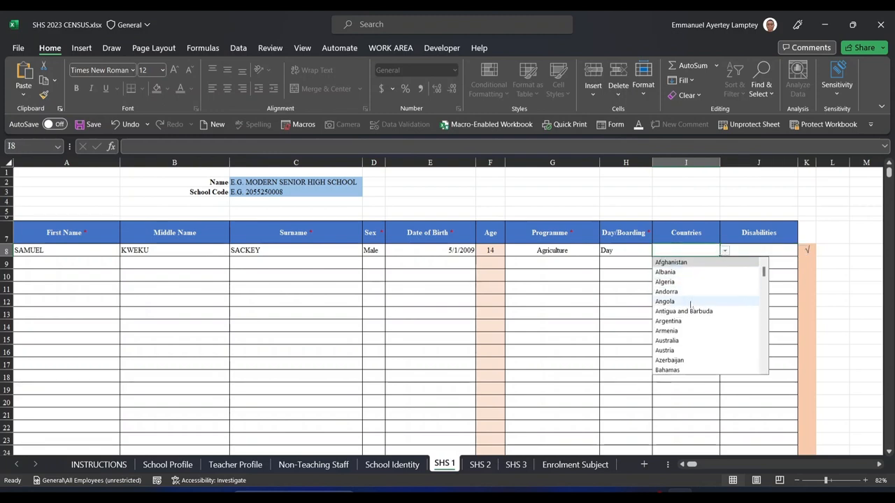
{"action": "scroll", "scroll_direction": "down", "scroll_amount": 3}
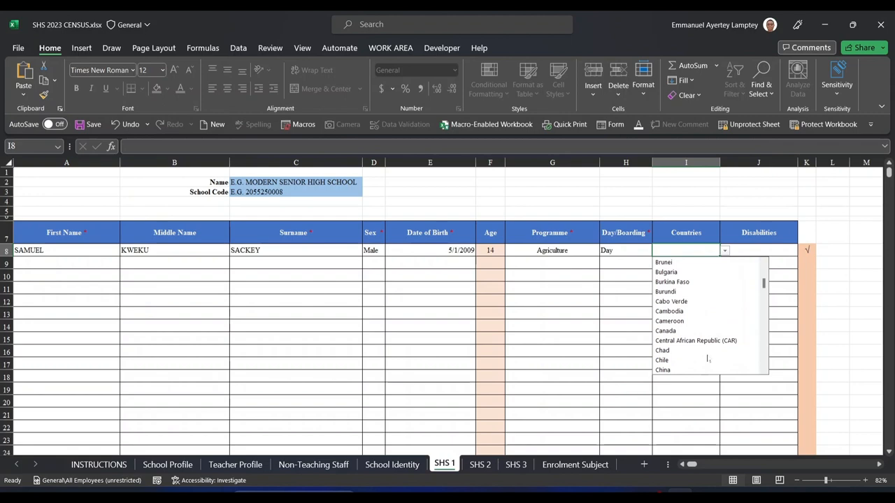
{"action": "left_click", "coordinate": [685, 232]}
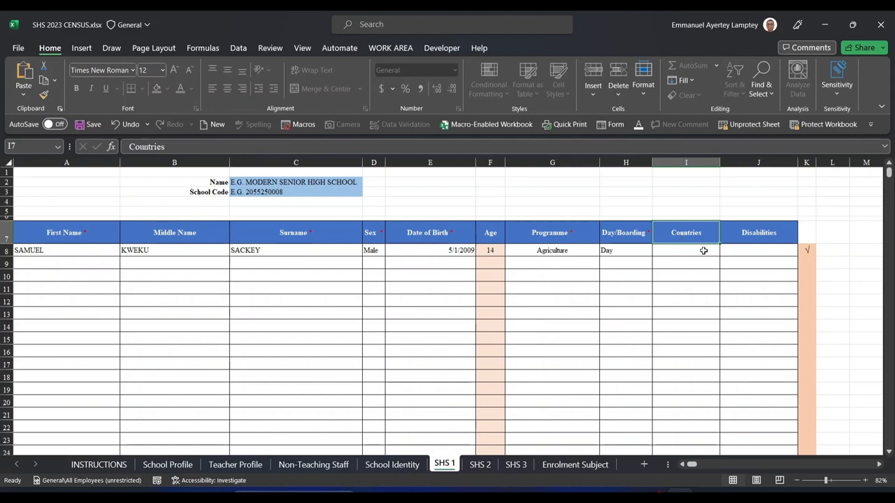
Jump to the N countries and set the country to Nigeria, replacing Namibia
{"action": "left_click", "coordinate": [724, 250]}
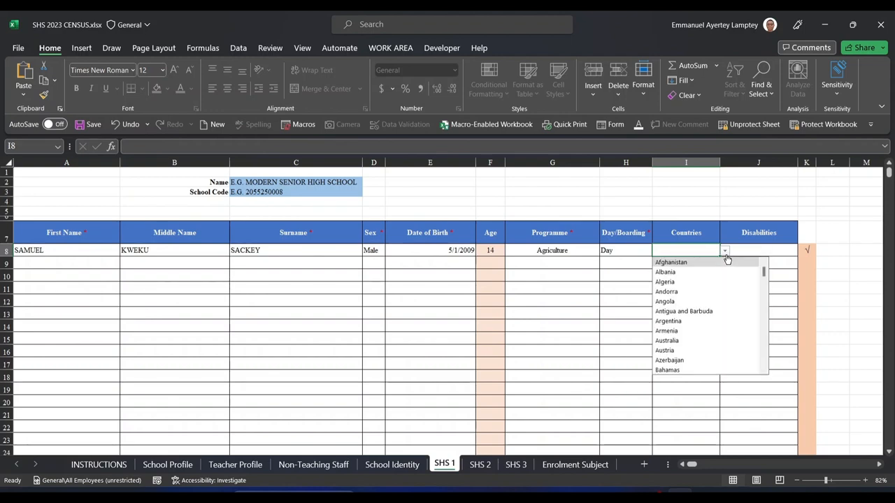
{"action": "type", "text": "N"}
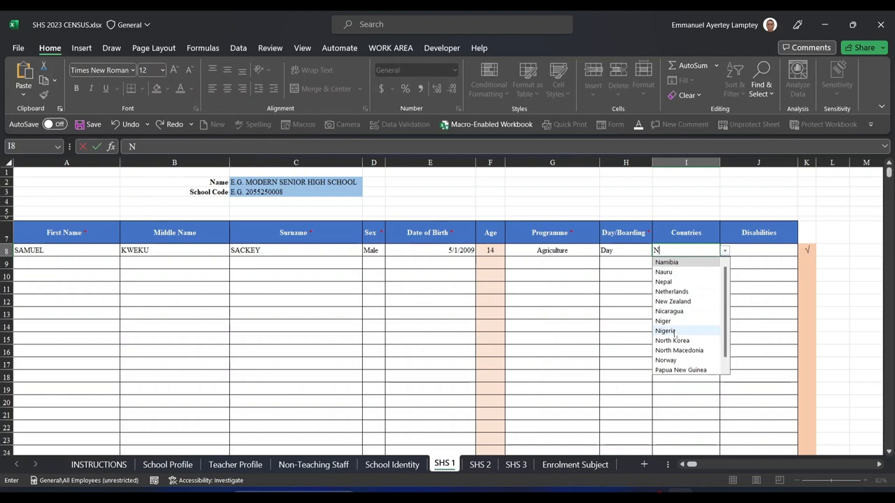
{"action": "mouse_move", "coordinate": [688, 213]}
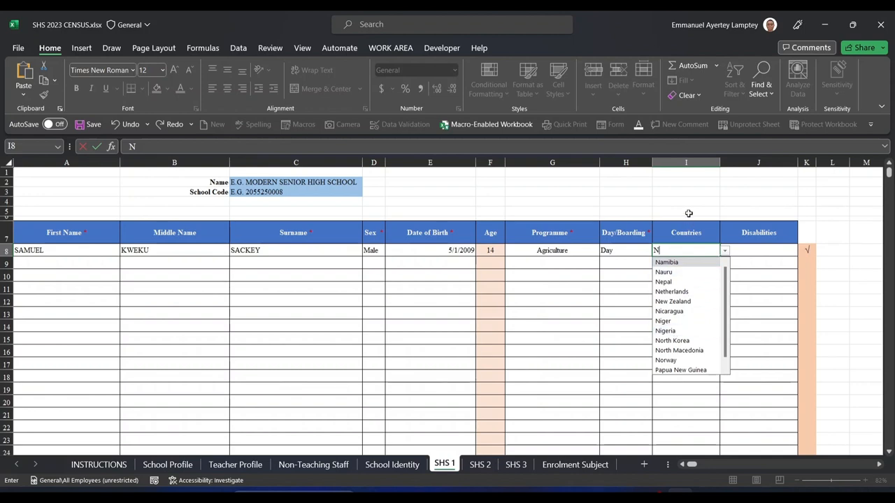
{"action": "left_click", "coordinate": [666, 261]}
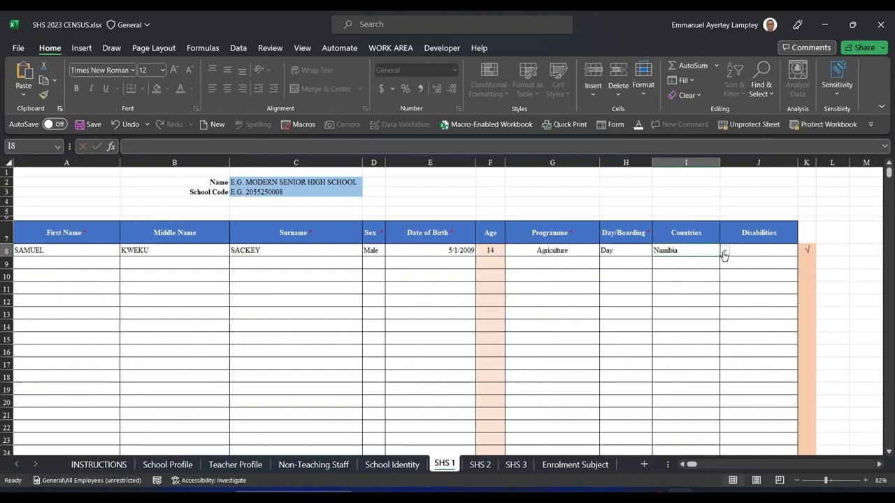
{"action": "type", "text": "N"}
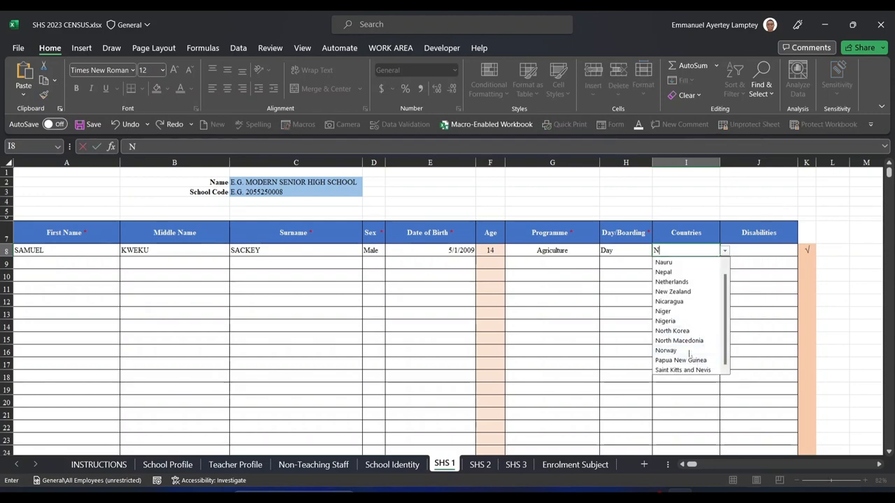
{"action": "left_click", "coordinate": [665, 320]}
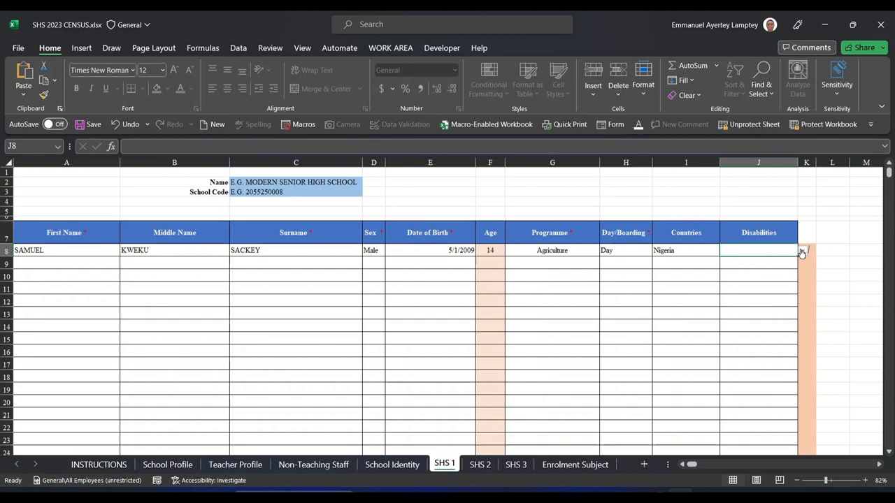
{"action": "left_click", "coordinate": [802, 250]}
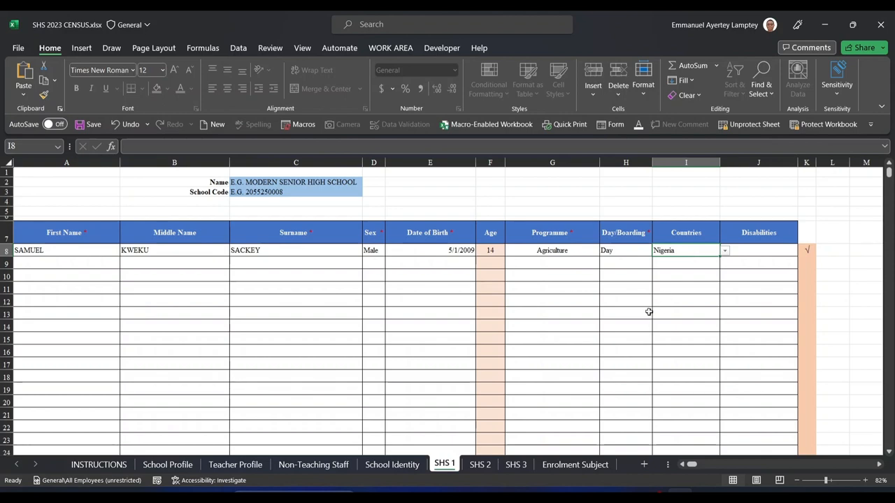
{"action": "mouse_move", "coordinate": [386, 388]}
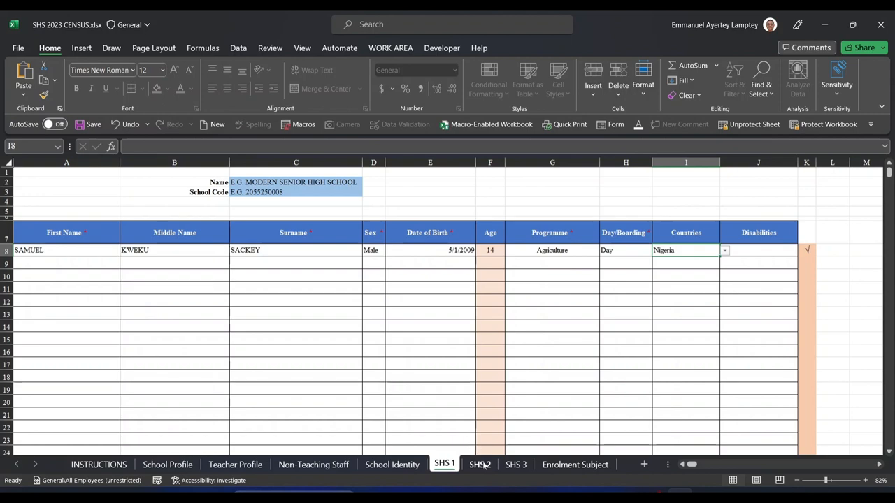
{"action": "left_click", "coordinate": [479, 464]}
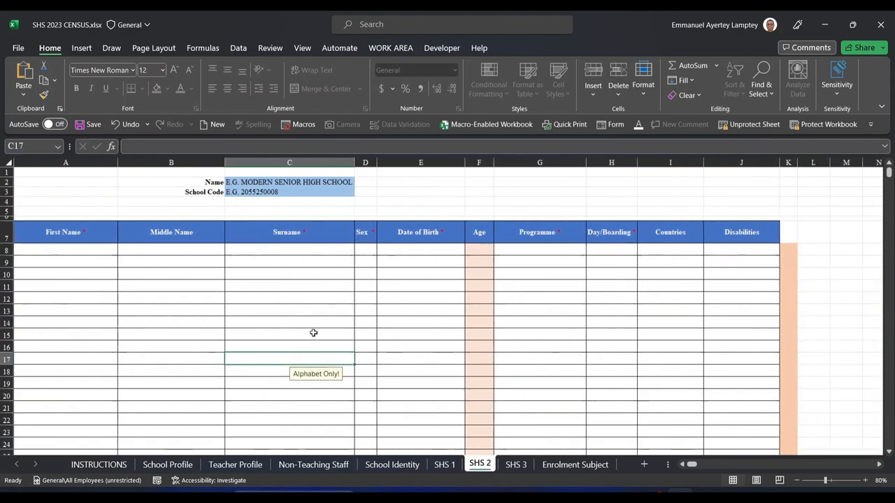
{"action": "left_click", "coordinate": [444, 464]}
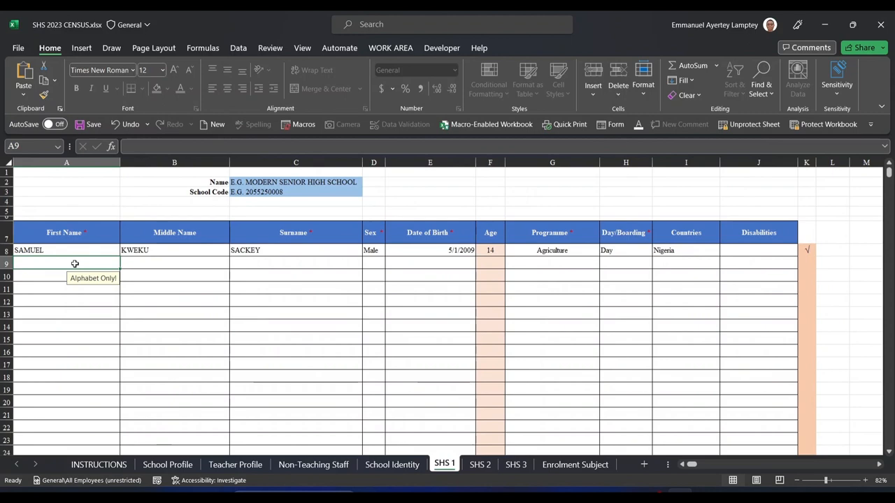
{"action": "type", "text": "23"}
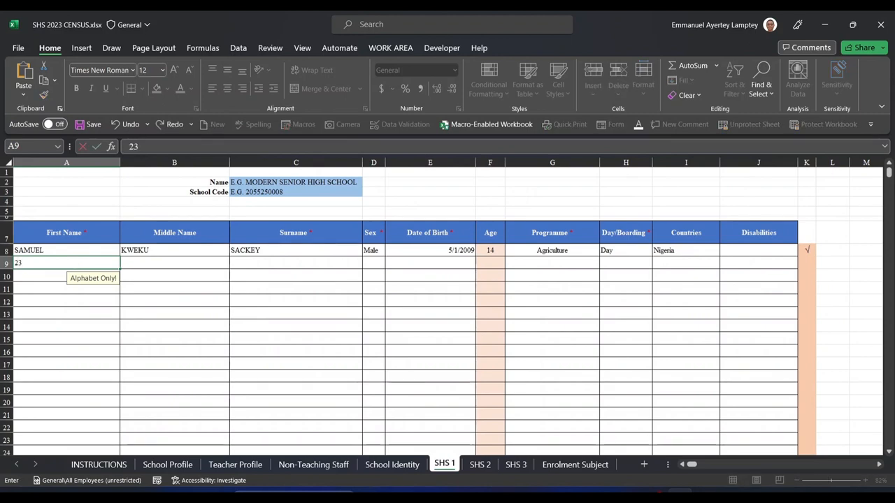
{"action": "type", "text": "4"}
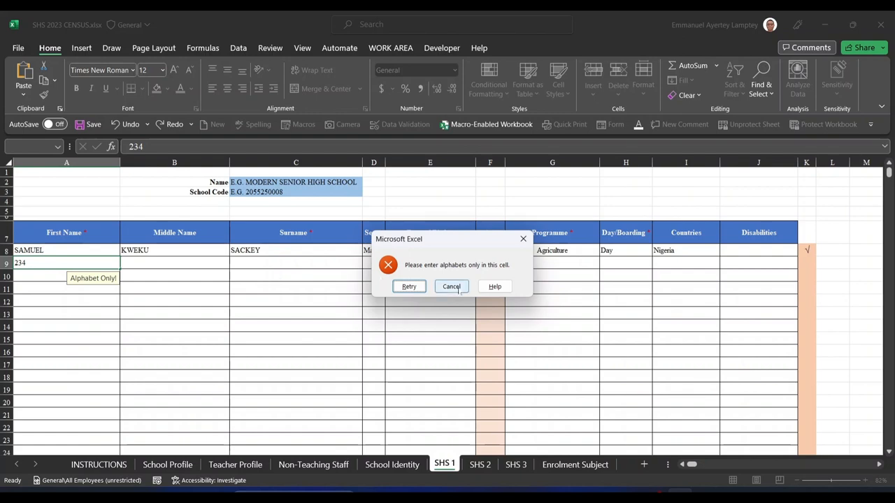
{"action": "left_click", "coordinate": [450, 287]}
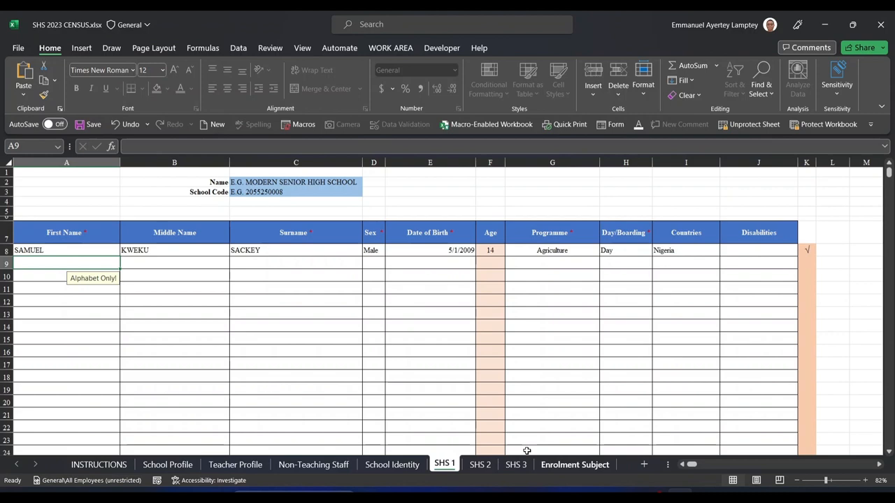
{"action": "left_click", "coordinate": [514, 464]}
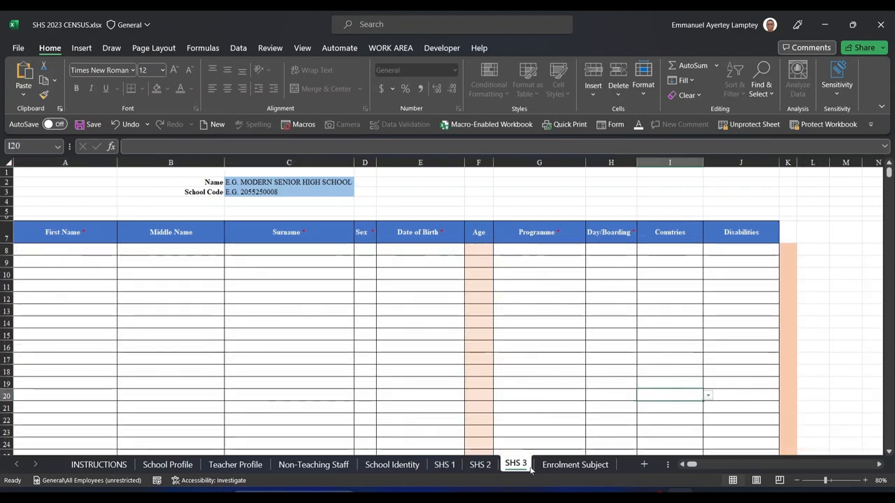
{"action": "left_click", "coordinate": [575, 464]}
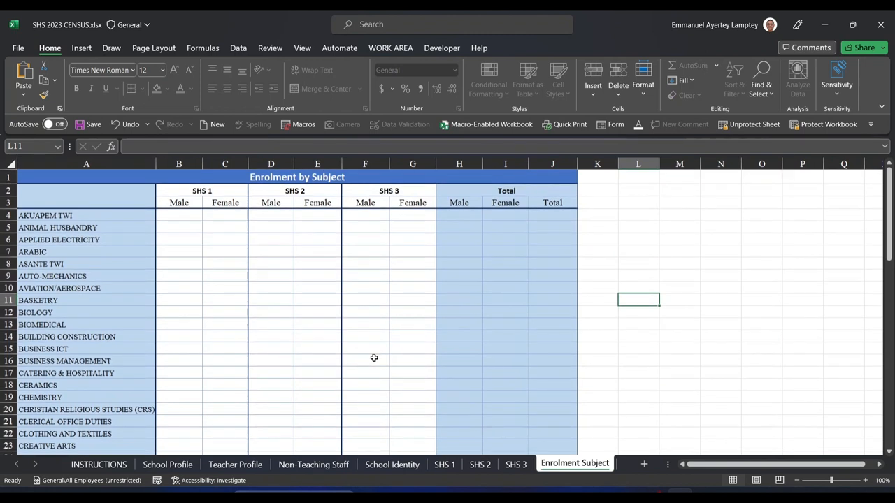
{"action": "mouse_move", "coordinate": [174, 265]}
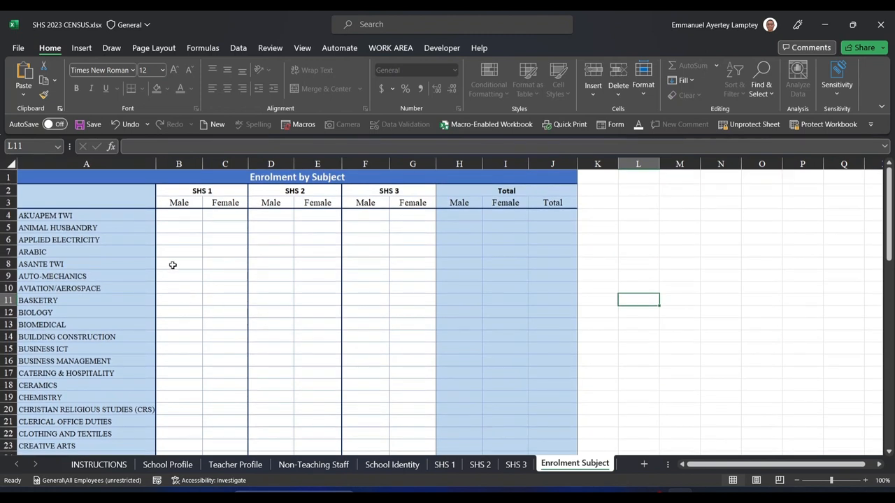
{"action": "left_click", "coordinate": [179, 215]}
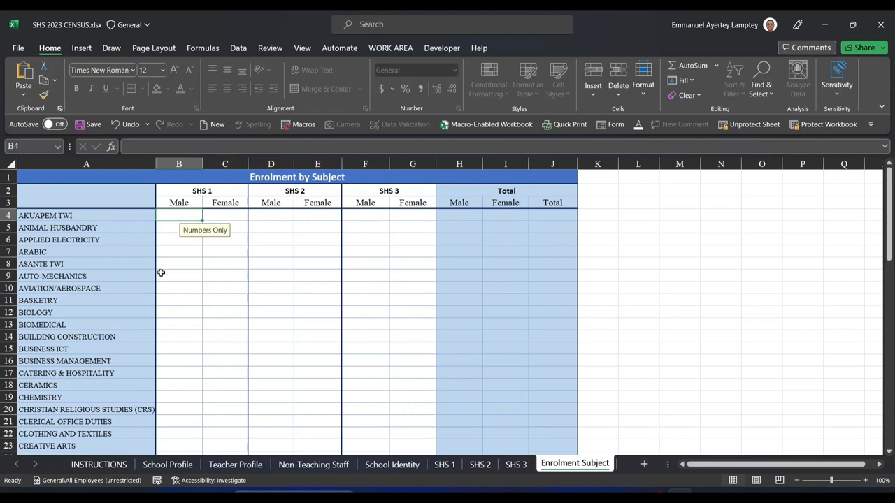
{"action": "scroll", "scroll_direction": "down", "scroll_amount": 3}
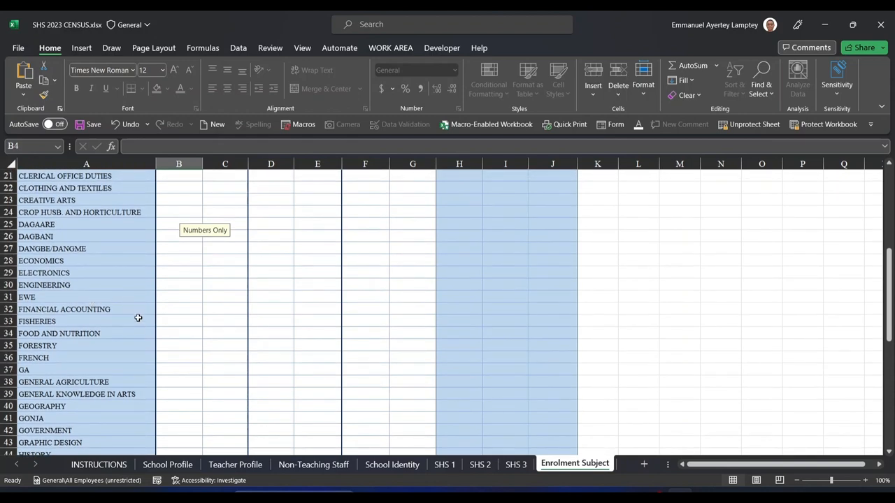
{"action": "scroll", "scroll_direction": "down", "scroll_amount": 3}
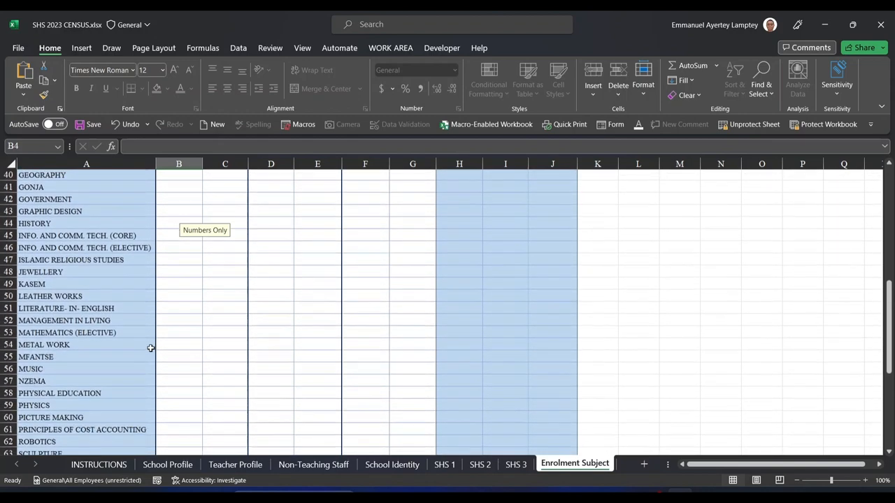
{"action": "scroll", "scroll_direction": "down", "scroll_amount": 3}
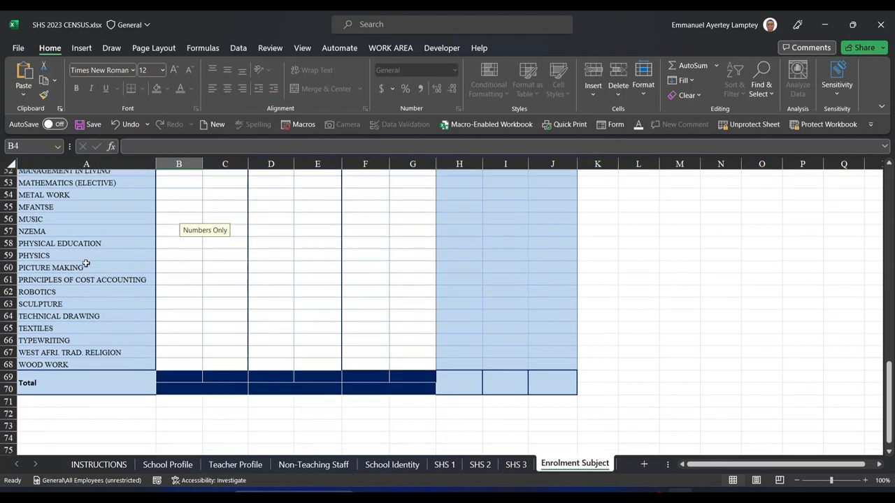
{"action": "scroll", "scroll_direction": "down", "scroll_amount": 3}
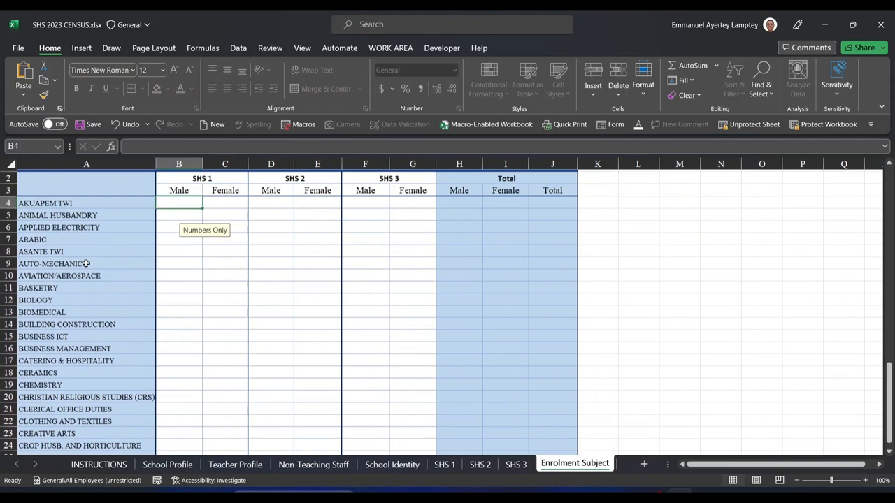
{"action": "scroll", "scroll_direction": "down", "scroll_amount": 3}
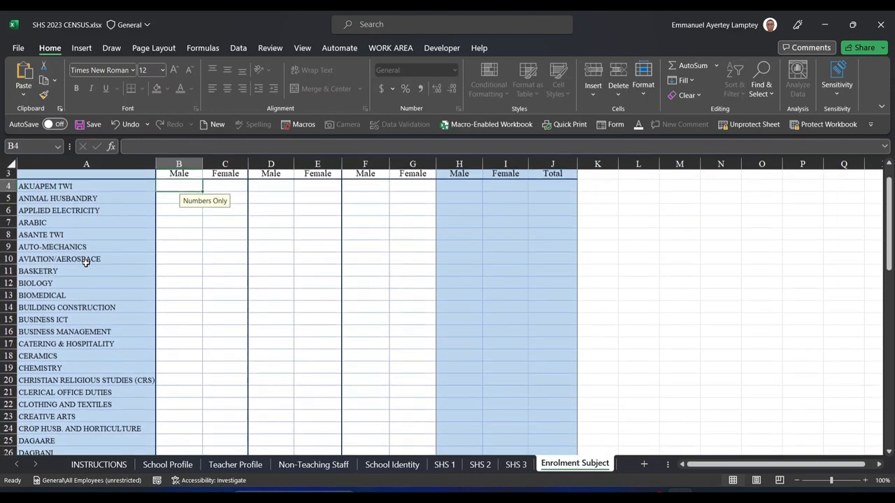
{"action": "scroll", "scroll_direction": "up", "scroll_amount": 3}
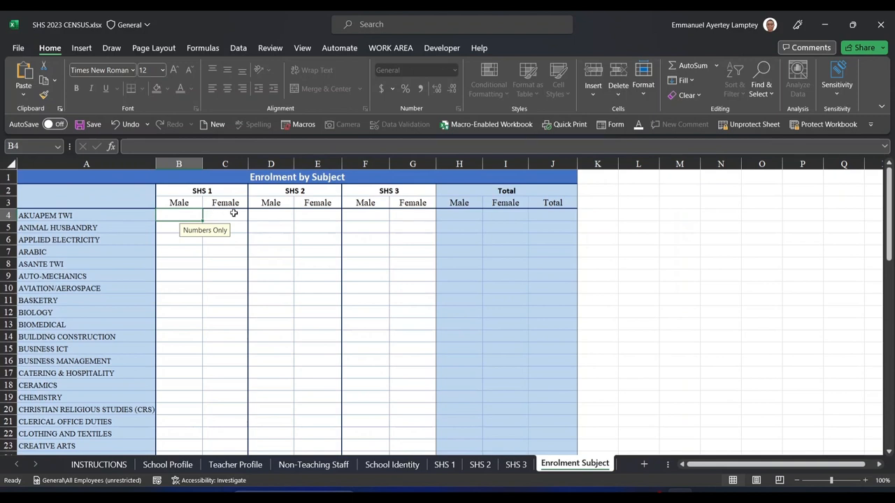
{"action": "mouse_move", "coordinate": [330, 218]}
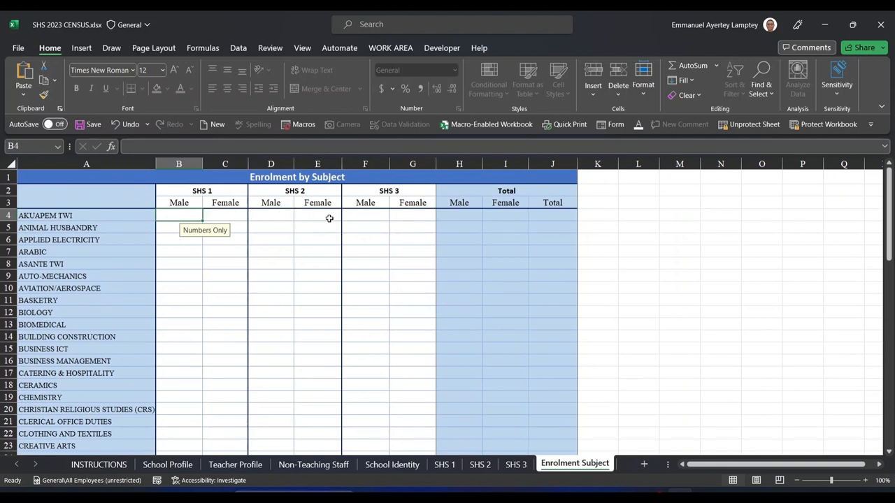
{"action": "mouse_move", "coordinate": [190, 218]}
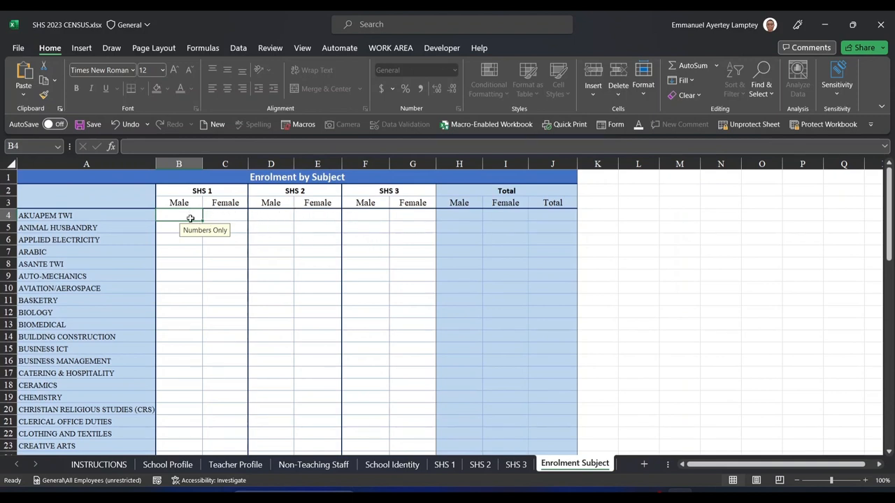
Enter Biology enrolment 240, 145, 390, 431, 98 and 178 across B12:G12, giving totals 728, 754 and 1482
{"action": "scroll", "scroll_direction": "down", "scroll_amount": 3}
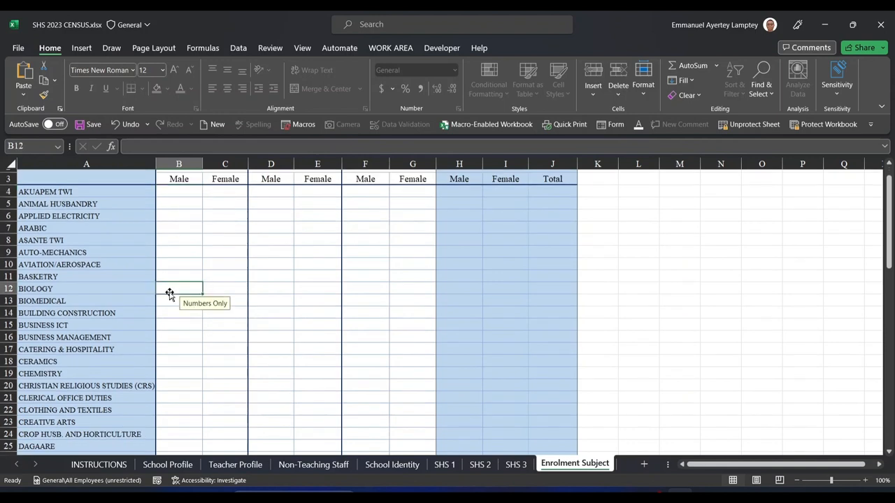
{"action": "type", "text": "240"}
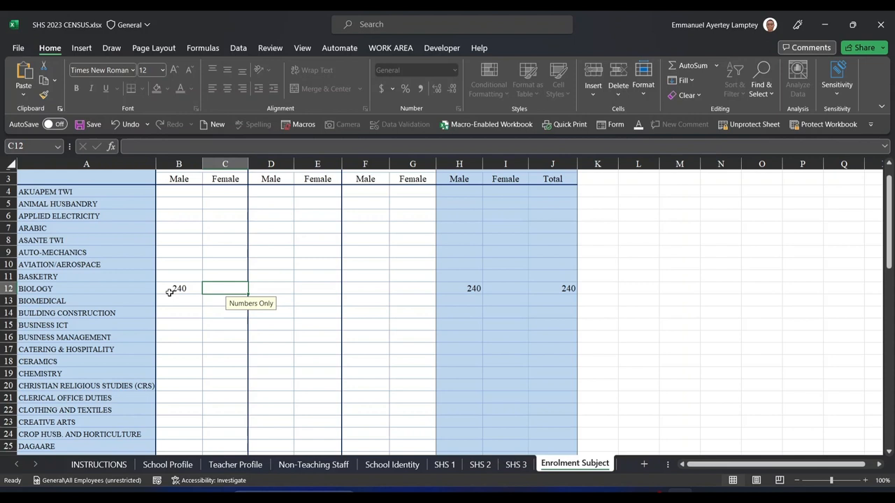
{"action": "type", "text": "14"}
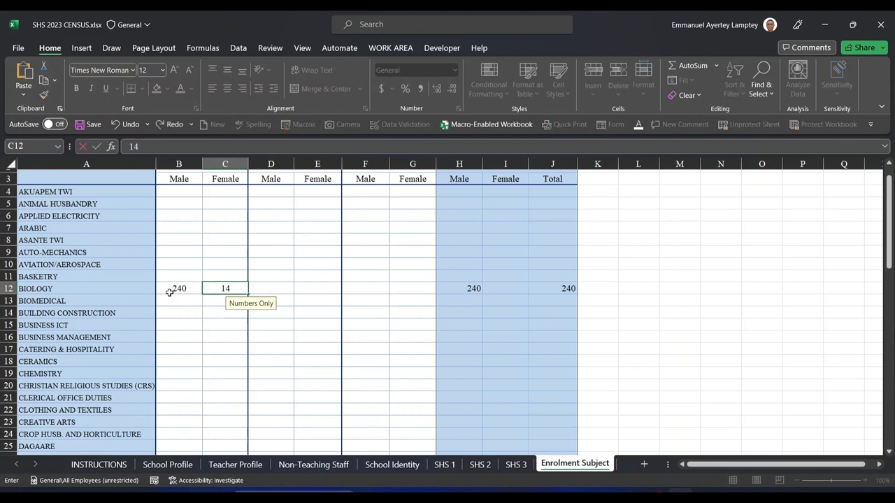
{"action": "type", "text": "145"}
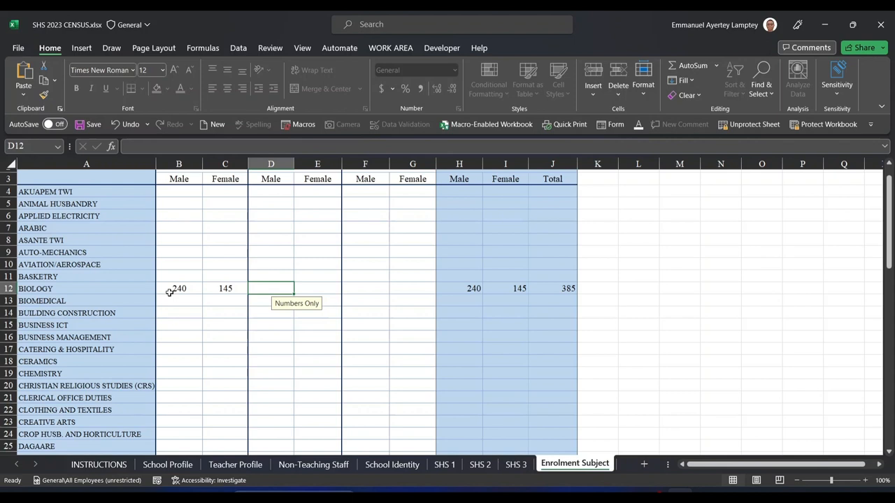
{"action": "type", "text": "39"}
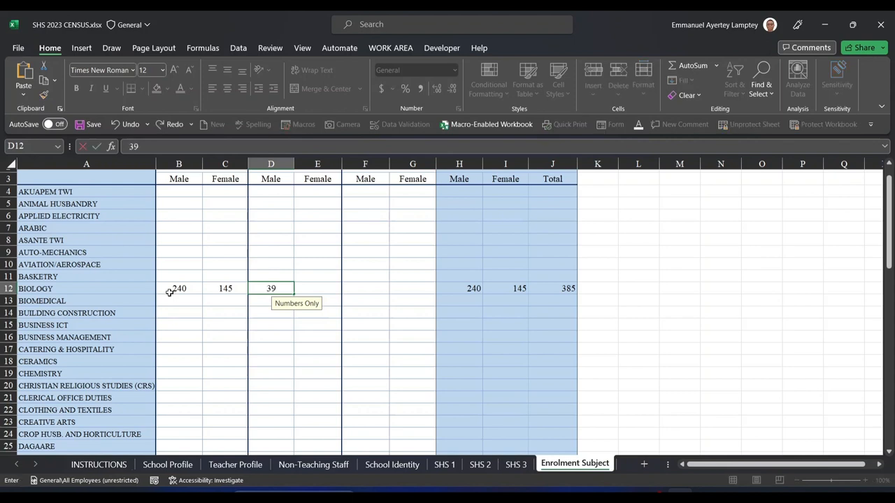
{"action": "type", "text": "0"}
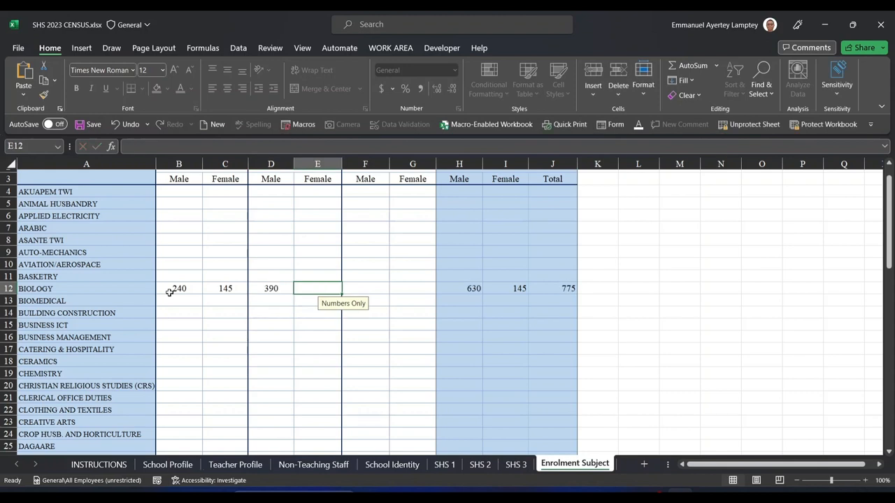
{"action": "type", "text": "431"}
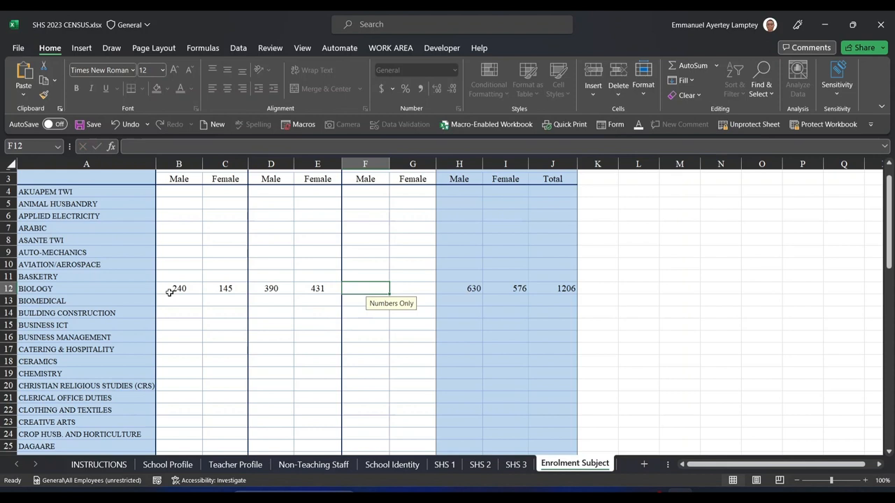
{"action": "type", "text": "98"}
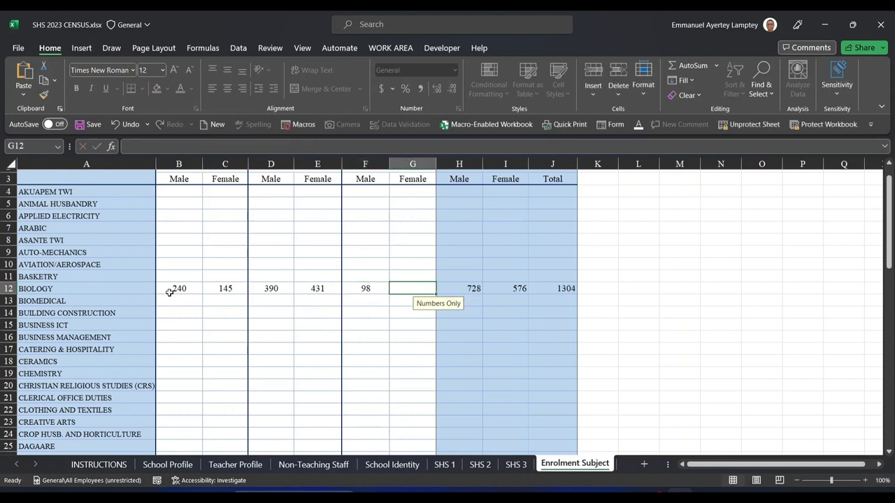
{"action": "type", "text": "178"}
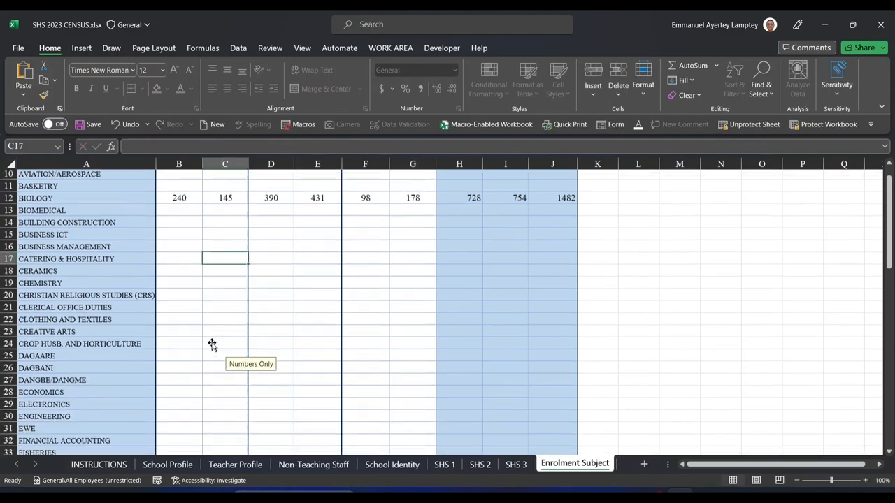
{"action": "scroll", "scroll_direction": "down", "scroll_amount": 3}
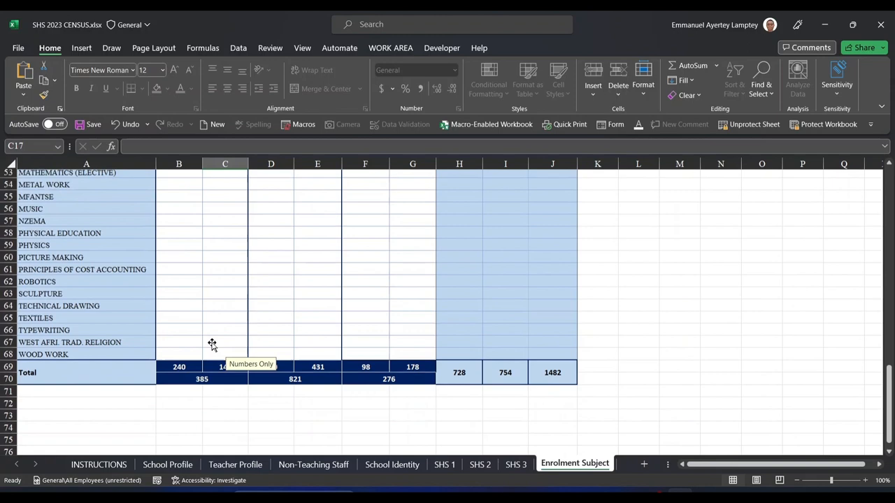
{"action": "scroll", "scroll_direction": "up", "scroll_amount": 3}
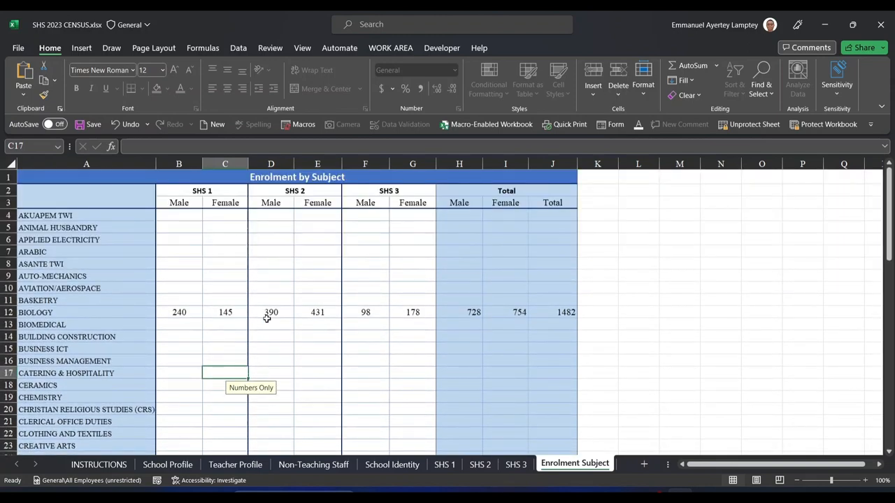
{"action": "scroll", "scroll_direction": "down", "scroll_amount": 3}
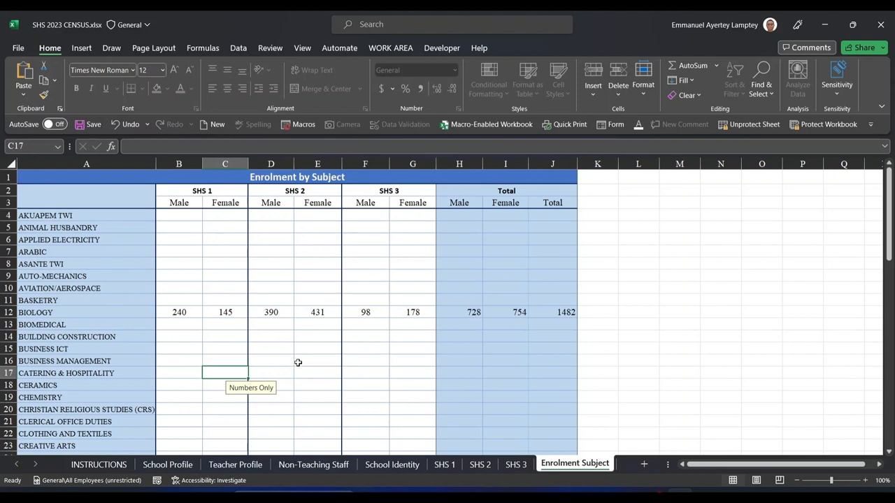
{"action": "mouse_move", "coordinate": [325, 414]}
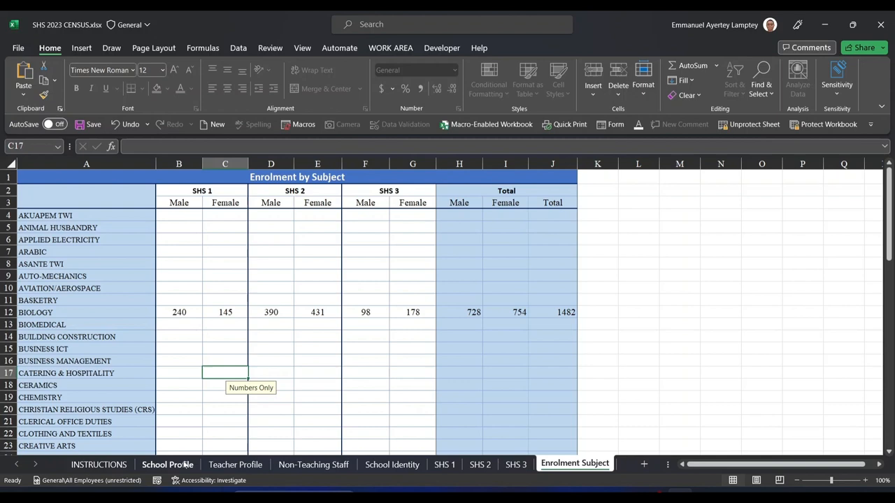
Browse the SHS 1, SHS 3, Enrolment Subject and School Identity sheets
{"action": "left_click", "coordinate": [445, 464]}
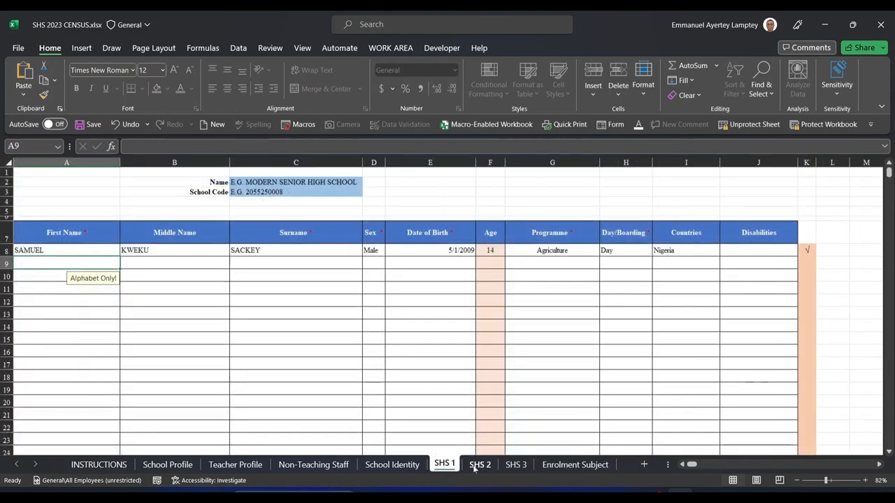
{"action": "left_click", "coordinate": [514, 464]}
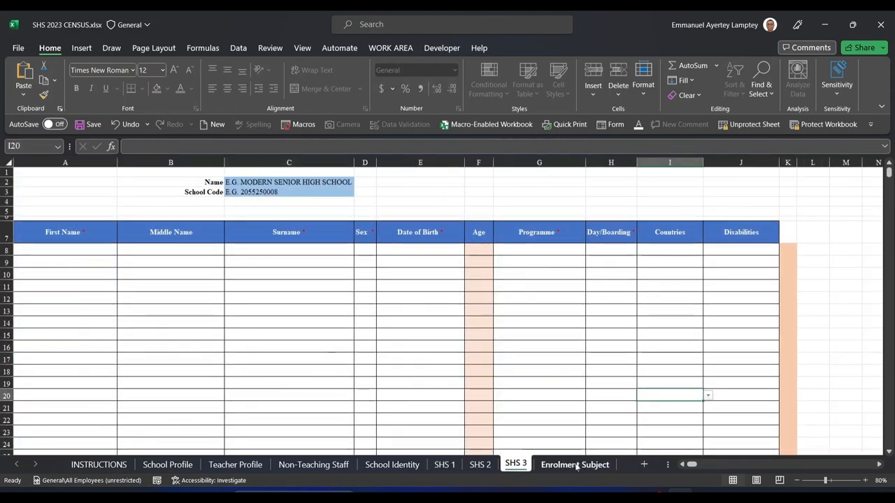
{"action": "left_click", "coordinate": [574, 464]}
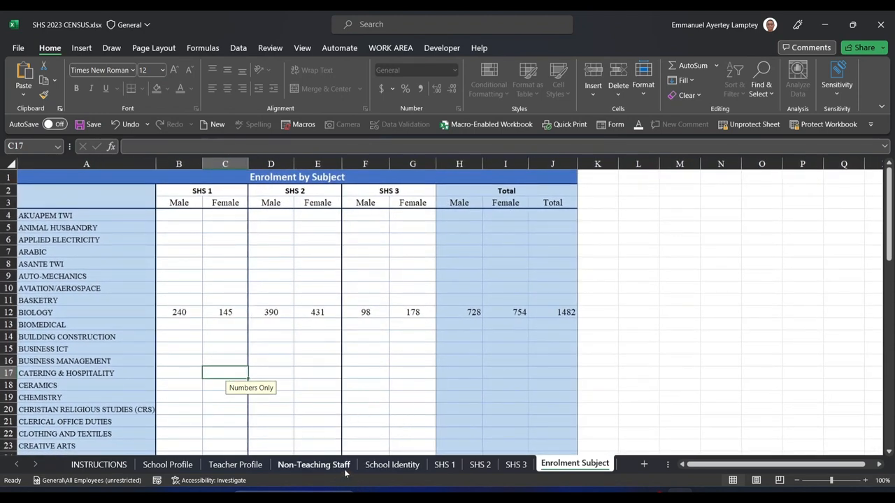
{"action": "left_click", "coordinate": [391, 464]}
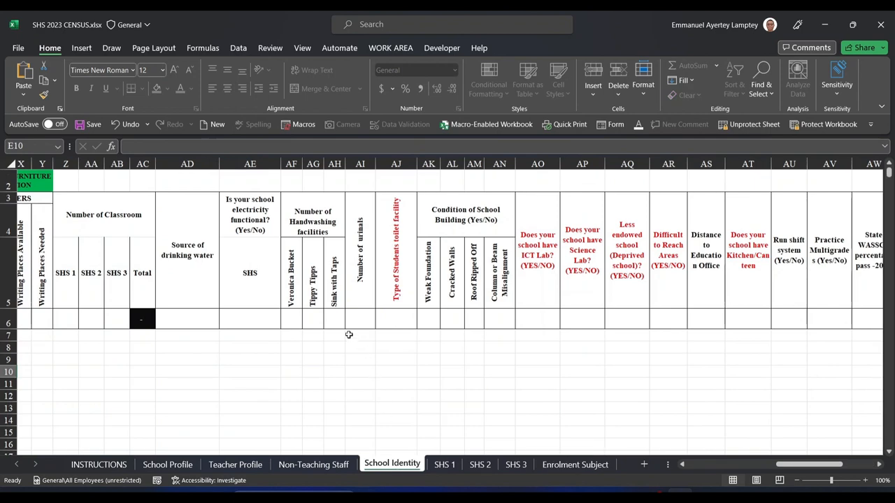
{"action": "scroll", "scroll_direction": "left", "scroll_amount": 3}
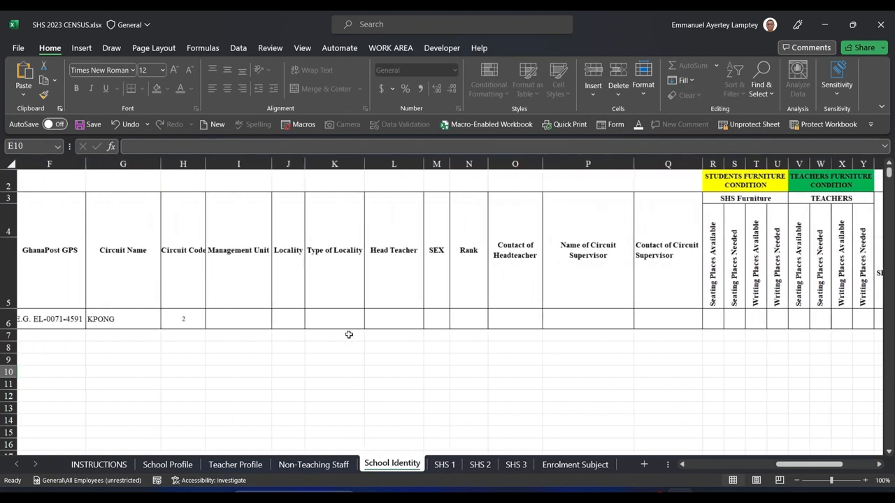
{"action": "scroll", "scroll_direction": "left", "scroll_amount": 3}
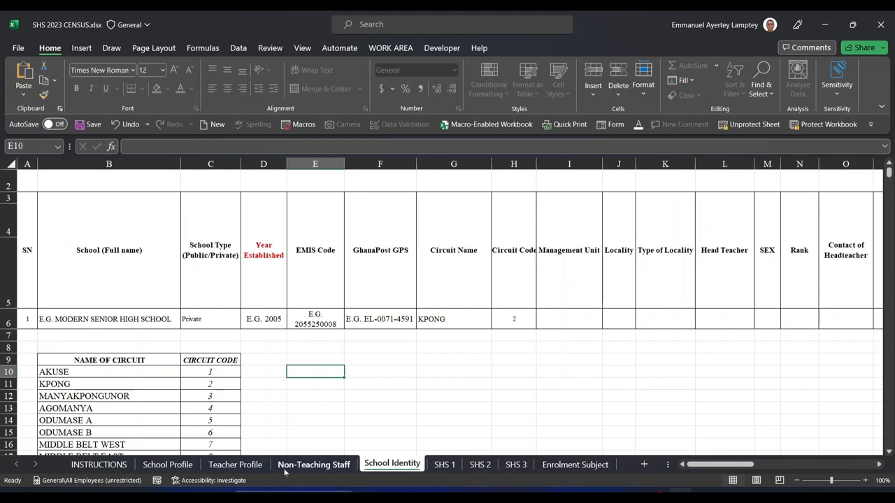
Continue through Non-Teaching Staff and Teacher Profile, finishing on the School Profile sheet
{"action": "left_click", "coordinate": [313, 464]}
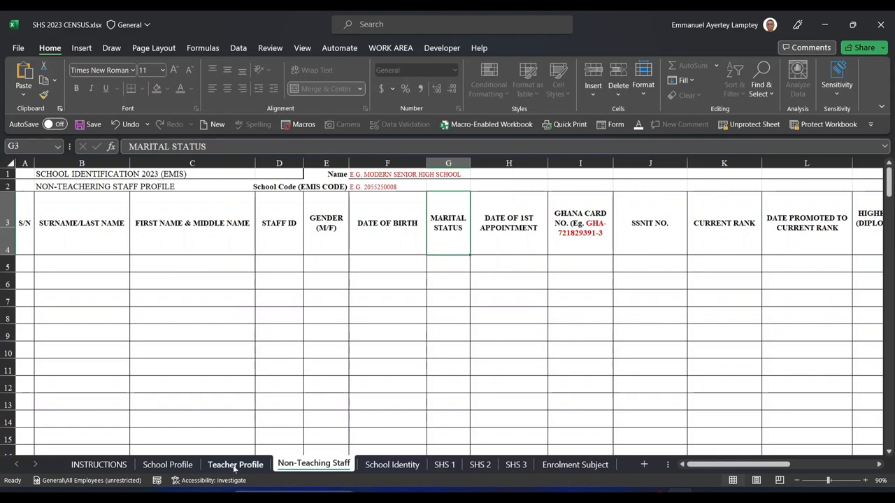
{"action": "left_click", "coordinate": [235, 464]}
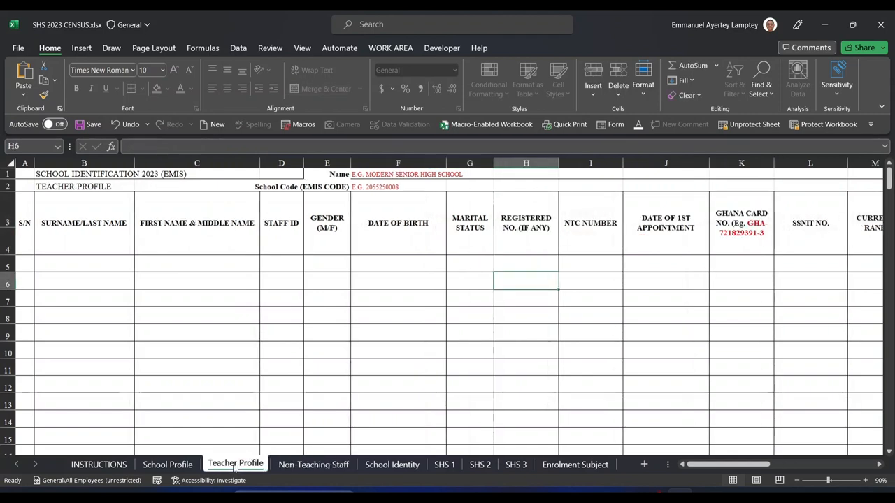
{"action": "left_click", "coordinate": [168, 464]}
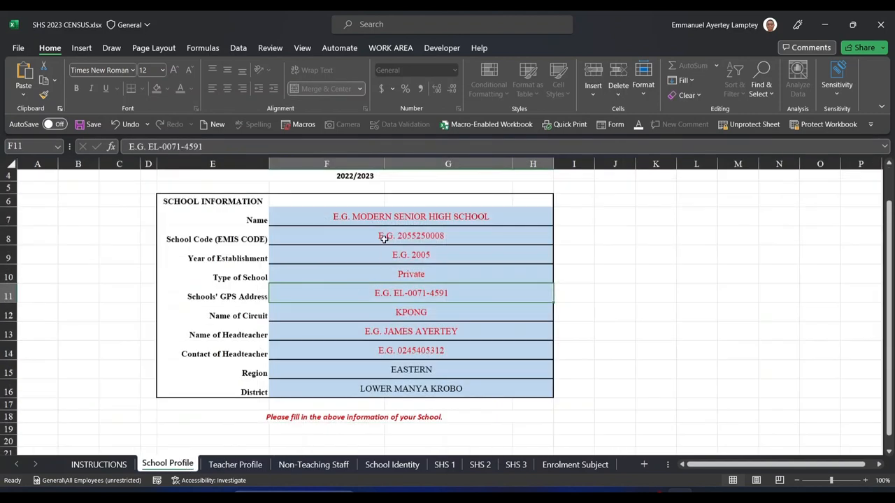